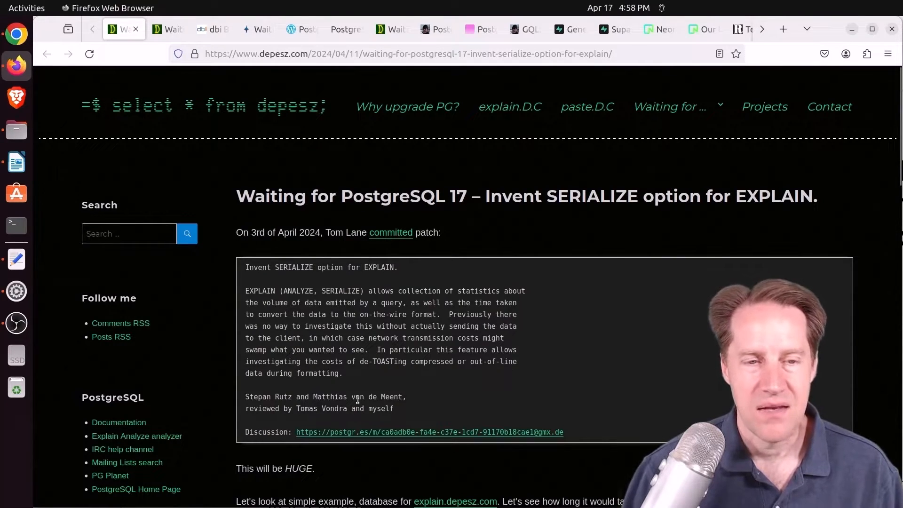
pyautogui.moveTo(385, 351)
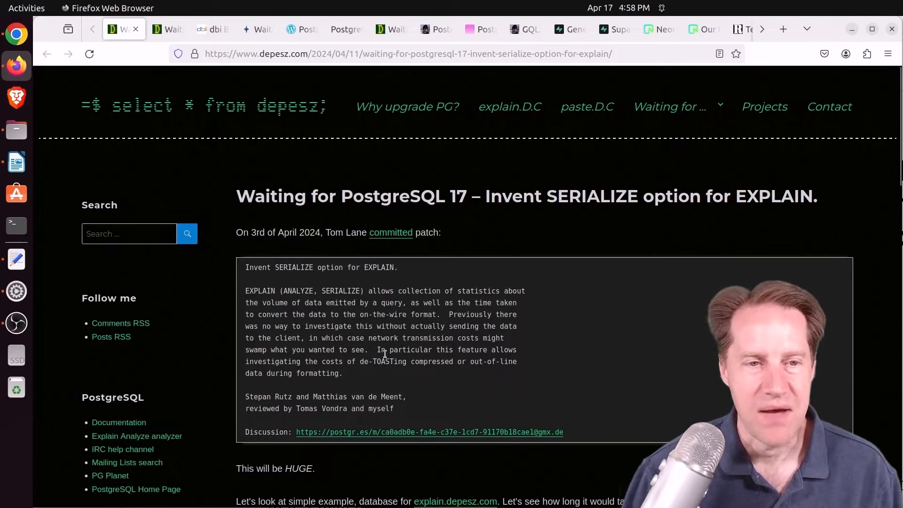
# Step: Highlight the sentence 'This will be HUGE.' below the commit message
pyautogui.moveTo(246, 291); pyautogui.dragTo(320, 291)
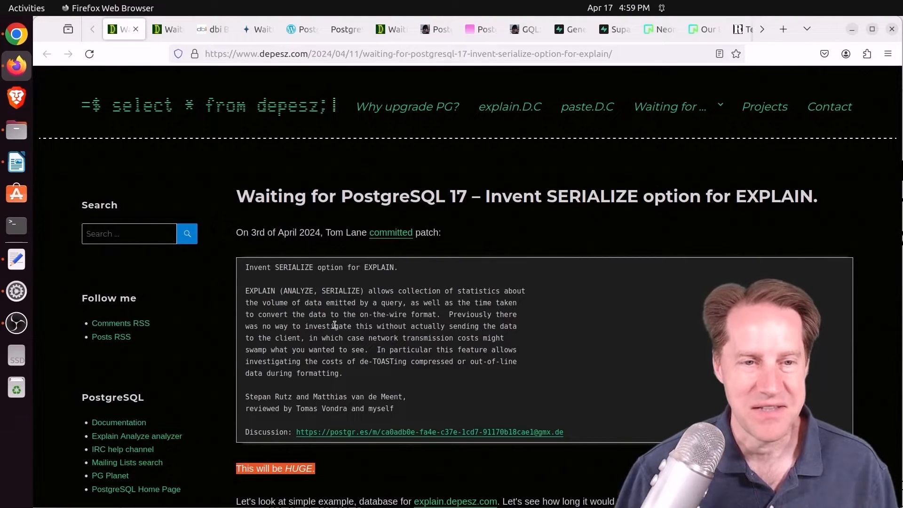
# Step: Highlight the plain 749.749 ms execution time and compare it with the 19961.576 ms SERIALIZE run
pyautogui.scroll(-3)
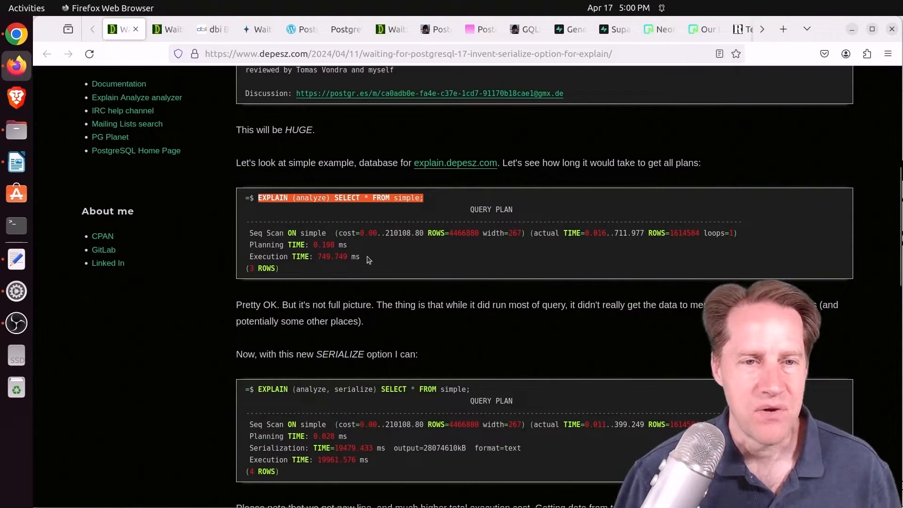
pyautogui.doubleClick(338, 256)
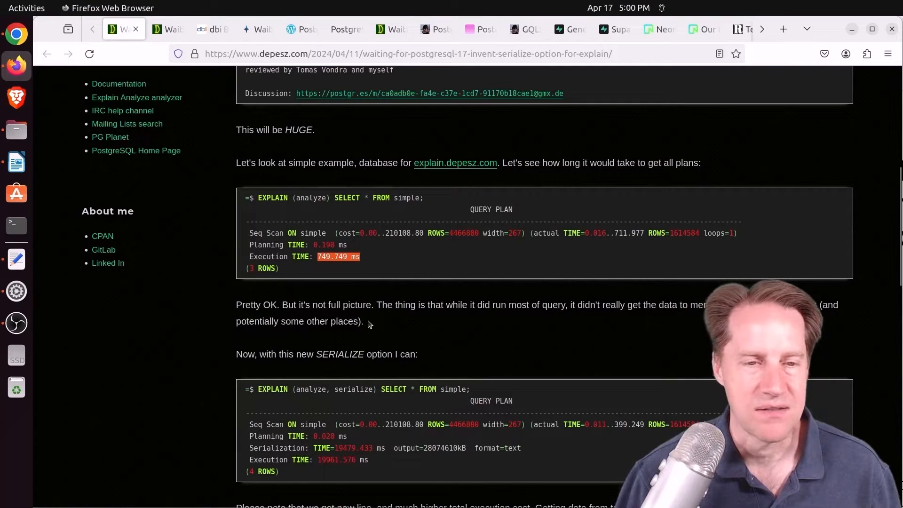
pyautogui.scroll(-3)
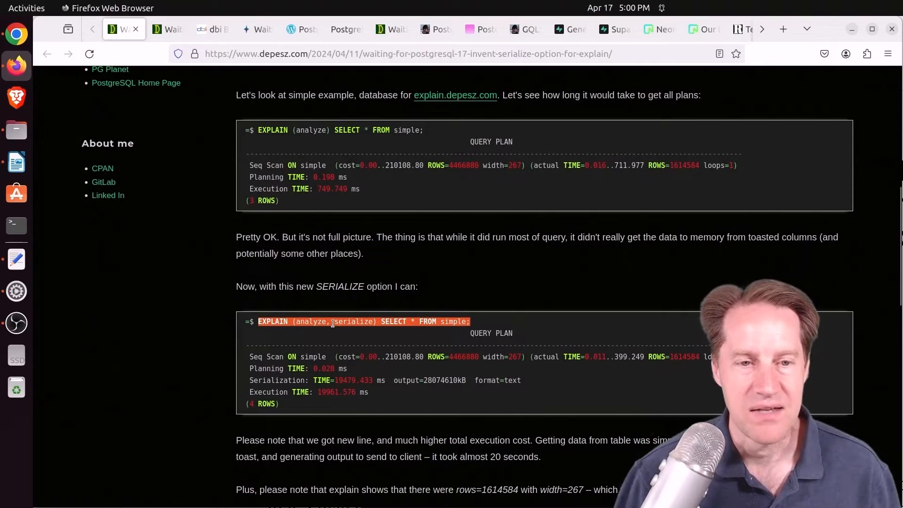
pyautogui.moveTo(534, 384)
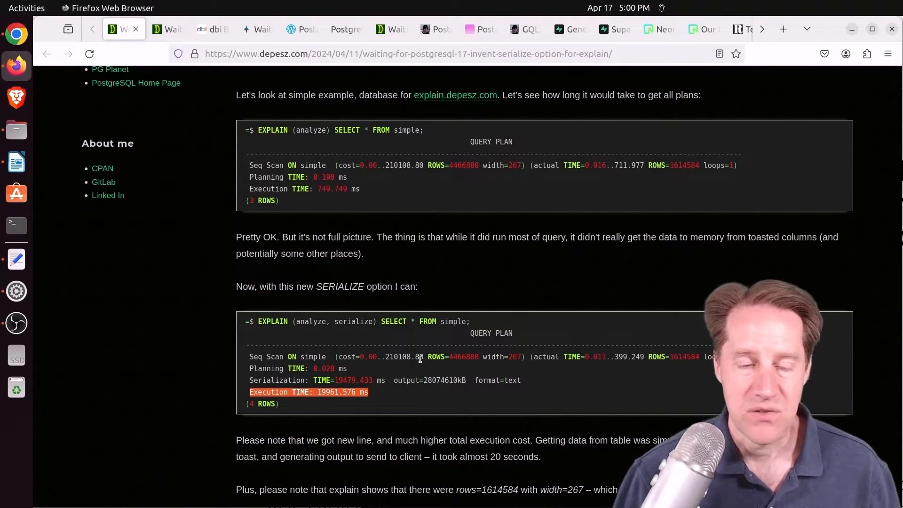
pyautogui.scroll(-3)
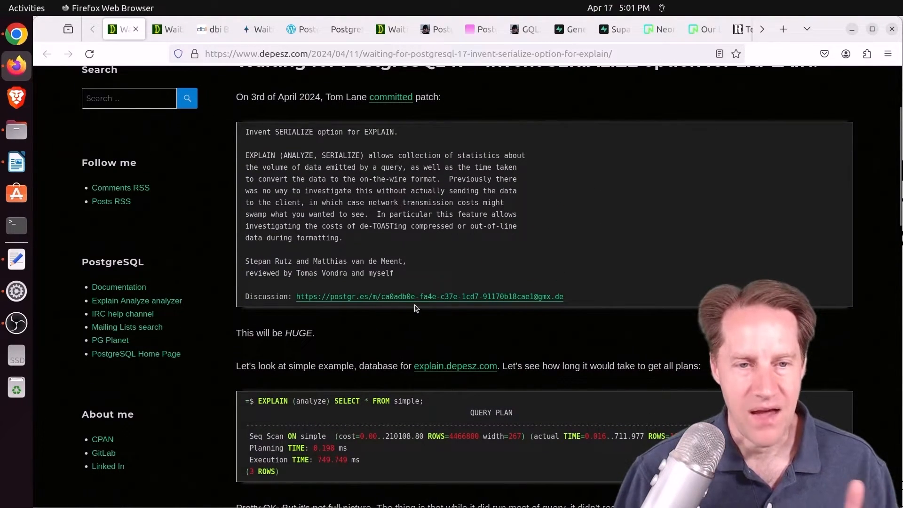
pyautogui.moveTo(429, 296)
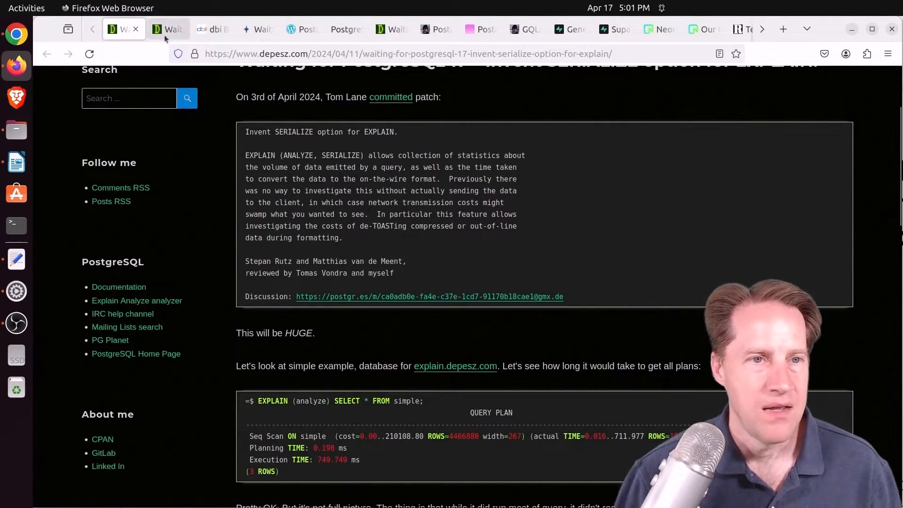
# Step: Switch to the COPY LOG_VERBOSITY post and highlight the details reported for each discarded row
pyautogui.click(168, 29)
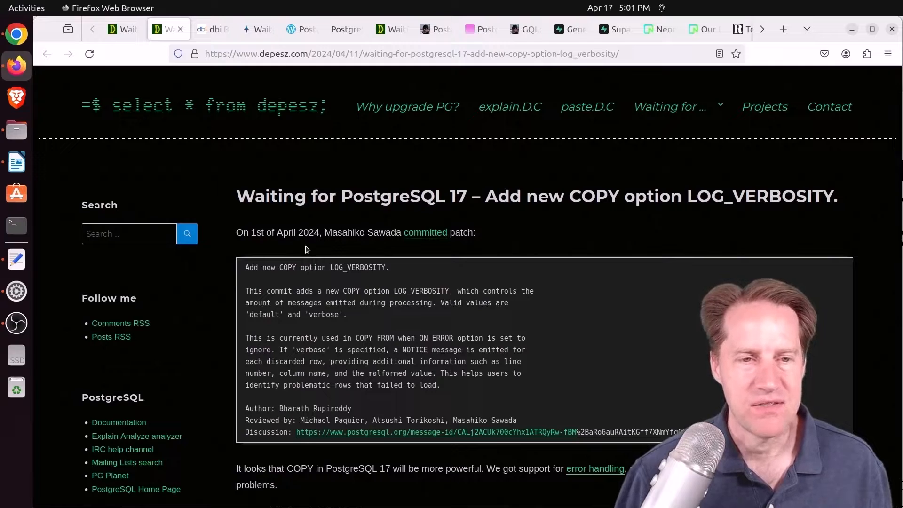
pyautogui.doubleClick(287, 267)
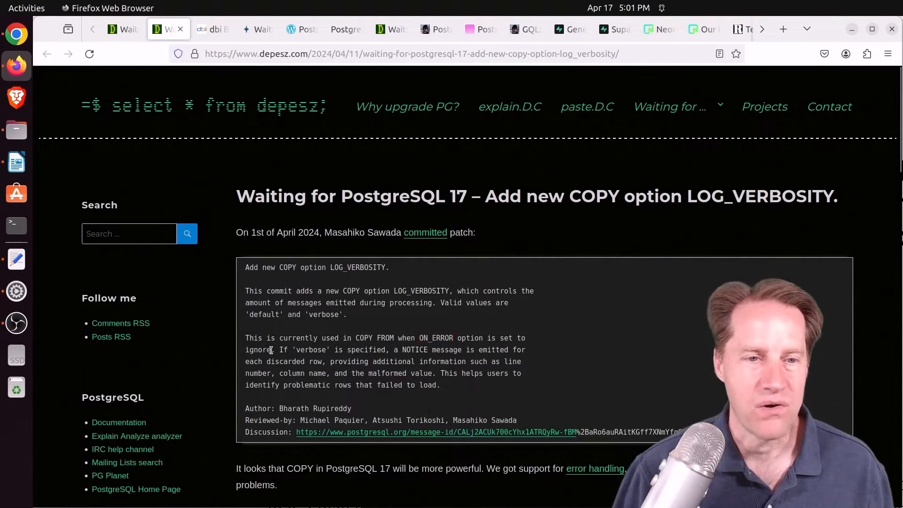
pyautogui.doubleClick(257, 350)
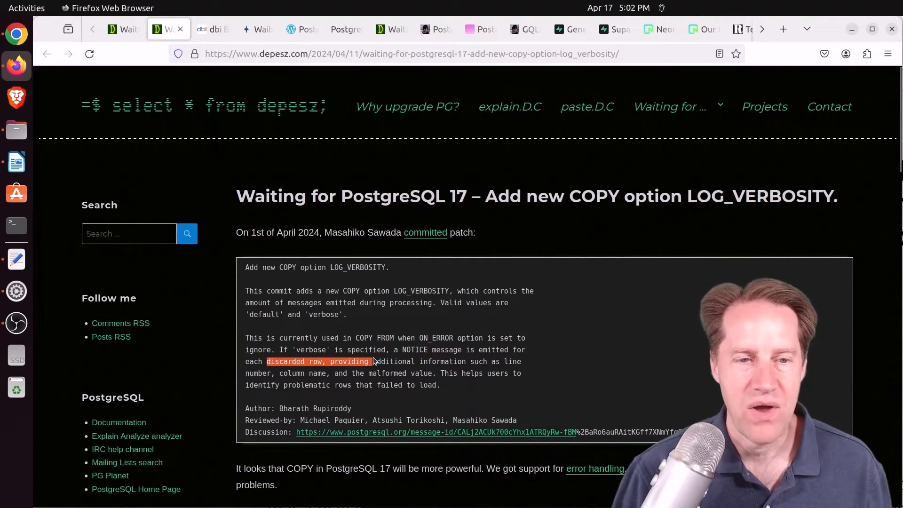
pyautogui.moveTo(373, 362); pyautogui.dragTo(331, 373)
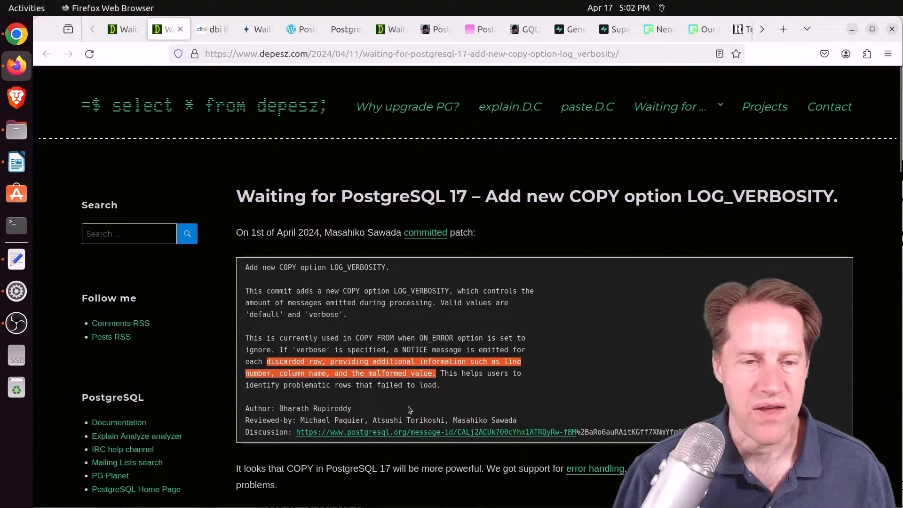
# Step: Scroll to the on_error/log_verbosity output with its two NOTICE lines about skipped rows
pyautogui.scroll(-3)
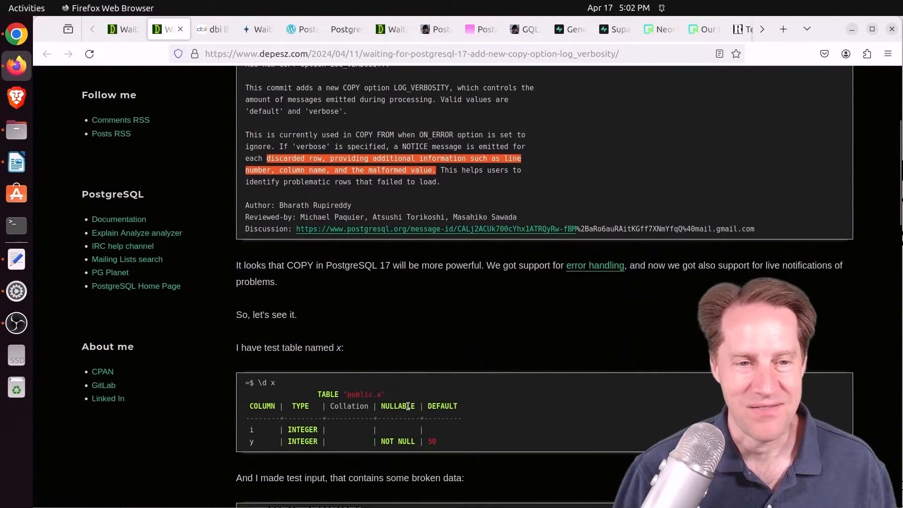
pyautogui.scroll(-3)
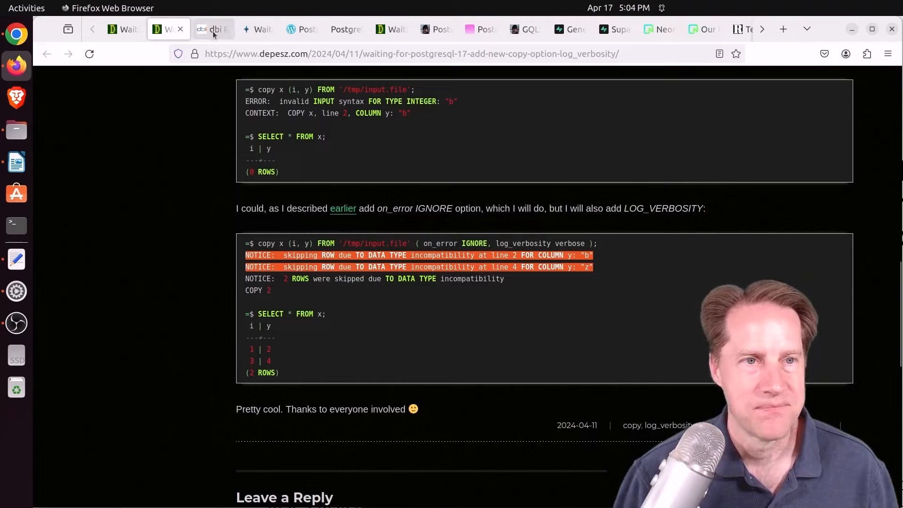
# Step: Switch to the pg_buffercache_evict() post and read down to the cross-check showing zero blocks remain
pyautogui.click(212, 29)
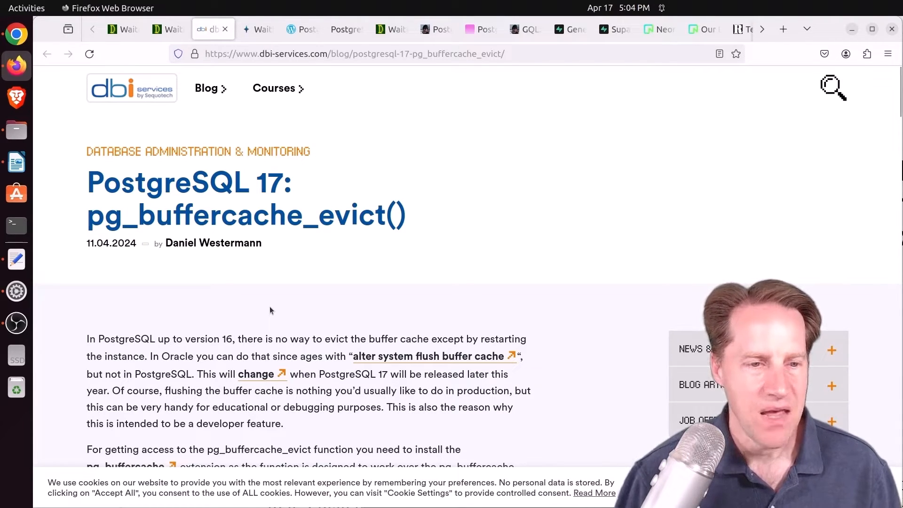
pyautogui.scroll(-3)
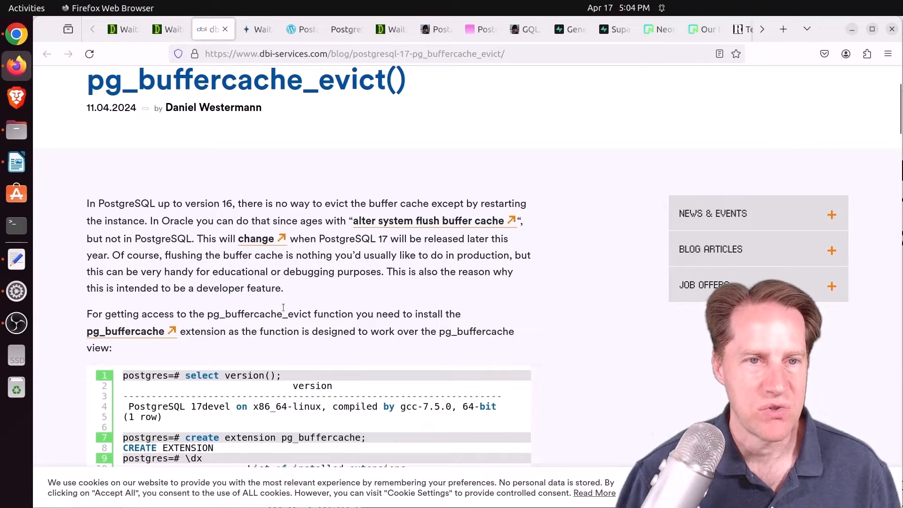
pyautogui.scroll(-3)
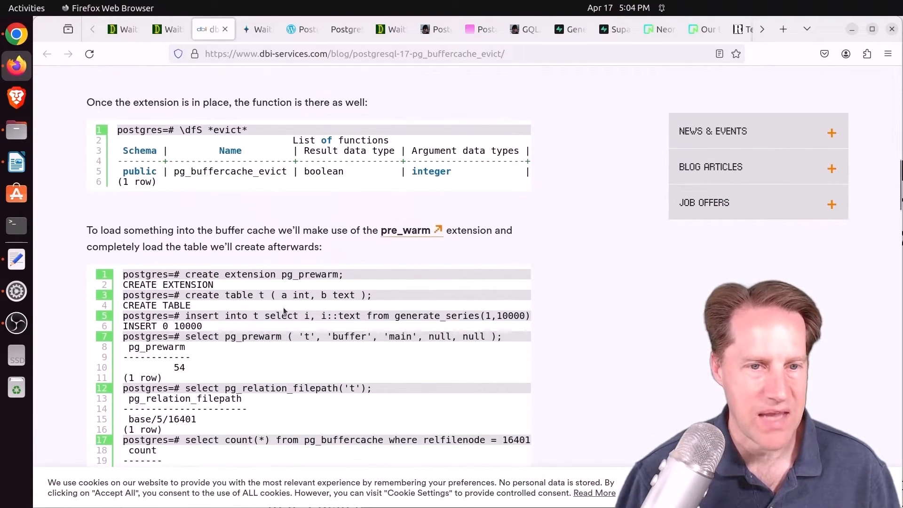
pyautogui.scroll(-3)
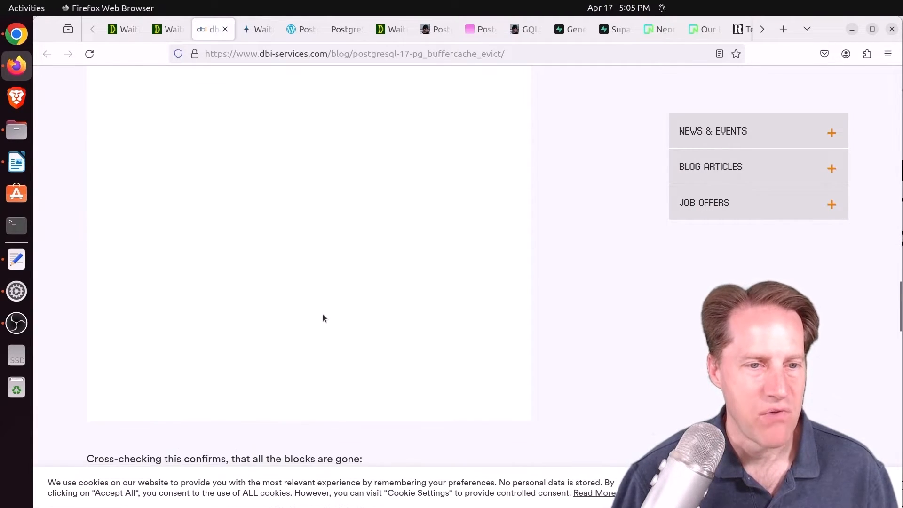
pyautogui.scroll(-3)
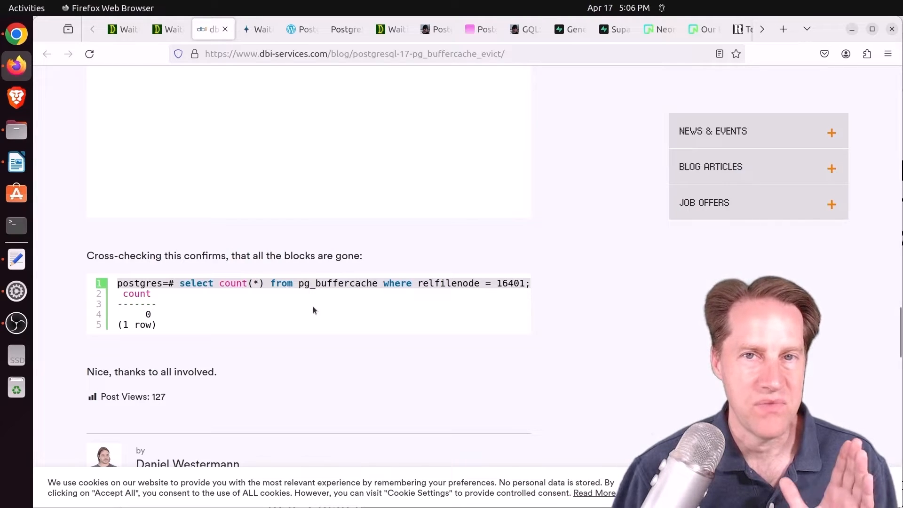
# Step: Switch to the pganalyze benchmarking post and scroll to its fincore page-cache check command
pyautogui.click(257, 30)
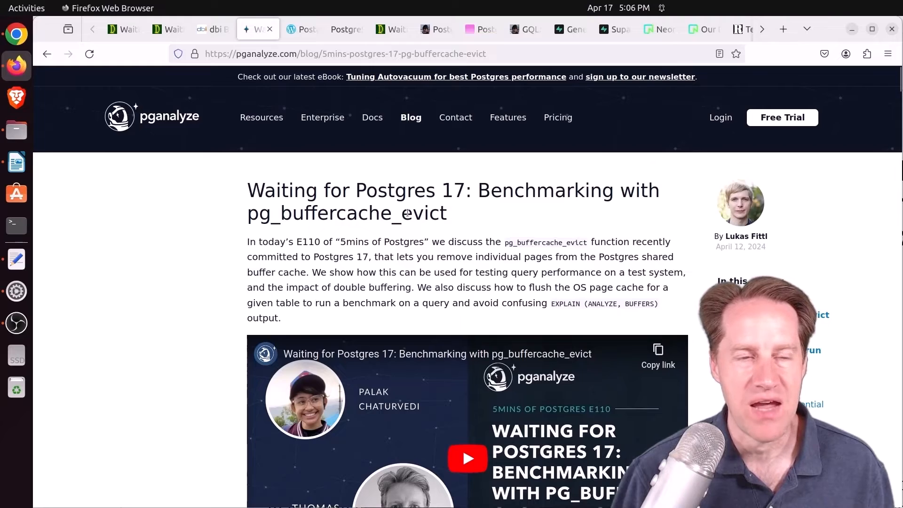
pyautogui.moveTo(215, 304)
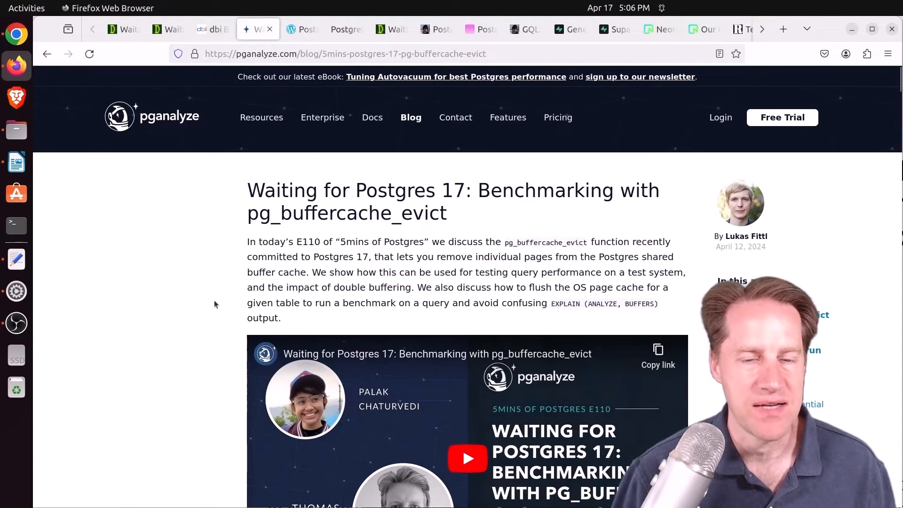
pyautogui.scroll(-3)
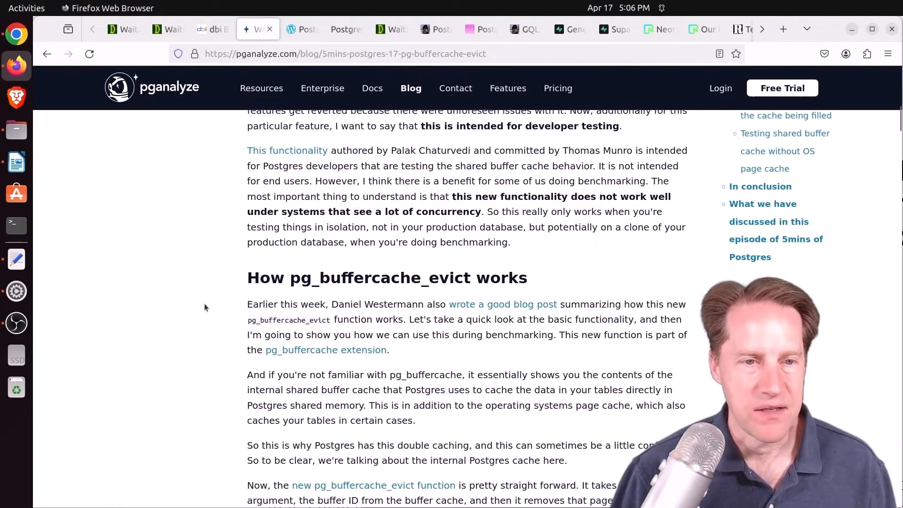
pyautogui.scroll(-3)
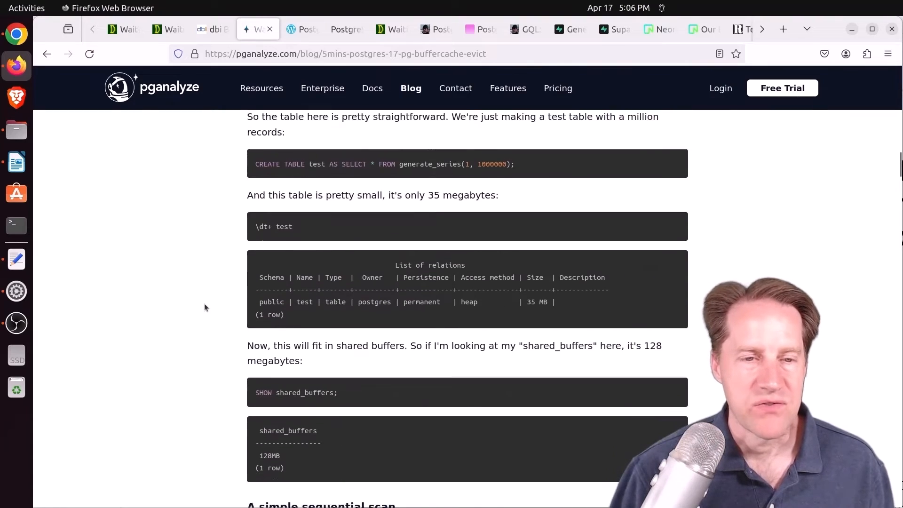
pyautogui.scroll(-3)
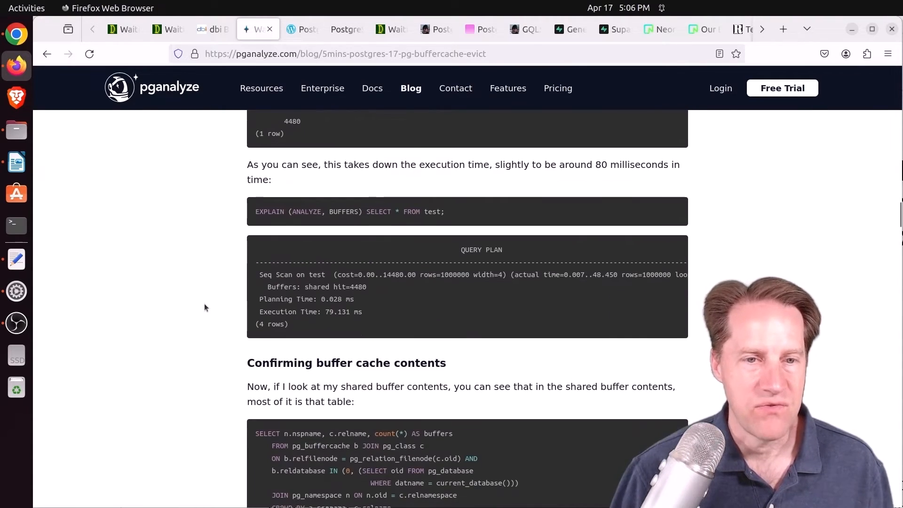
pyautogui.scroll(-3)
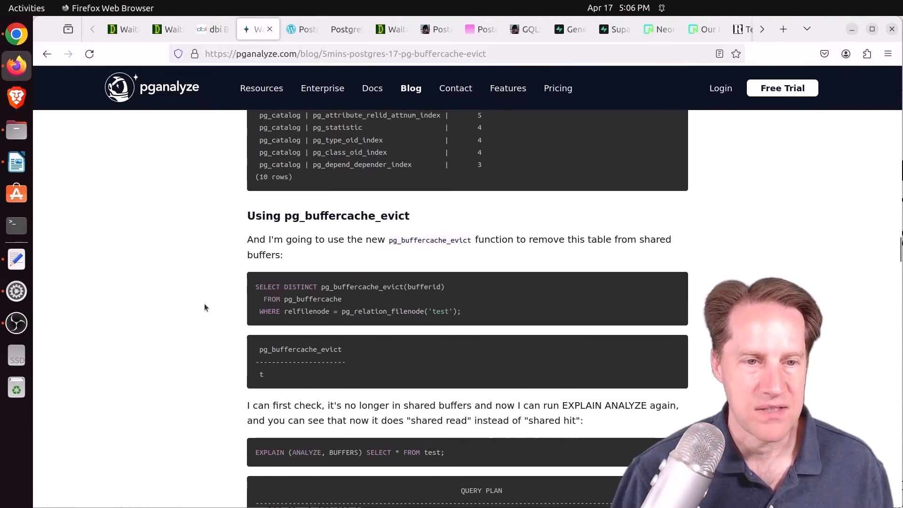
pyautogui.scroll(-3)
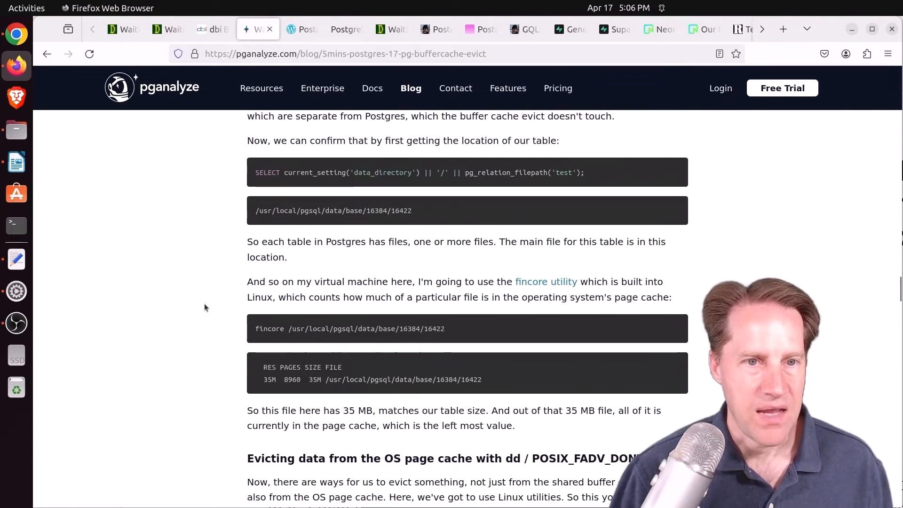
pyautogui.scroll(-3)
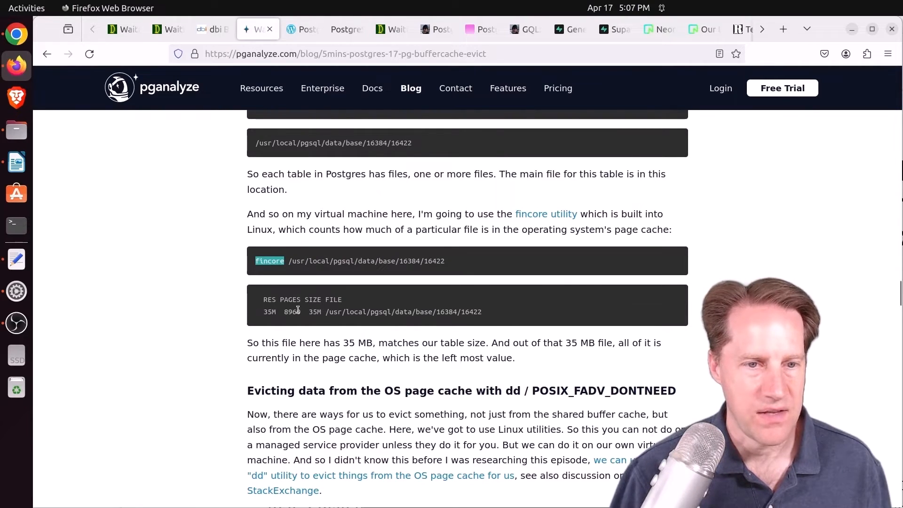
# Step: Read through the dd page-cache eviction and 'Testing the cold cache case' sections
pyautogui.scroll(-3)
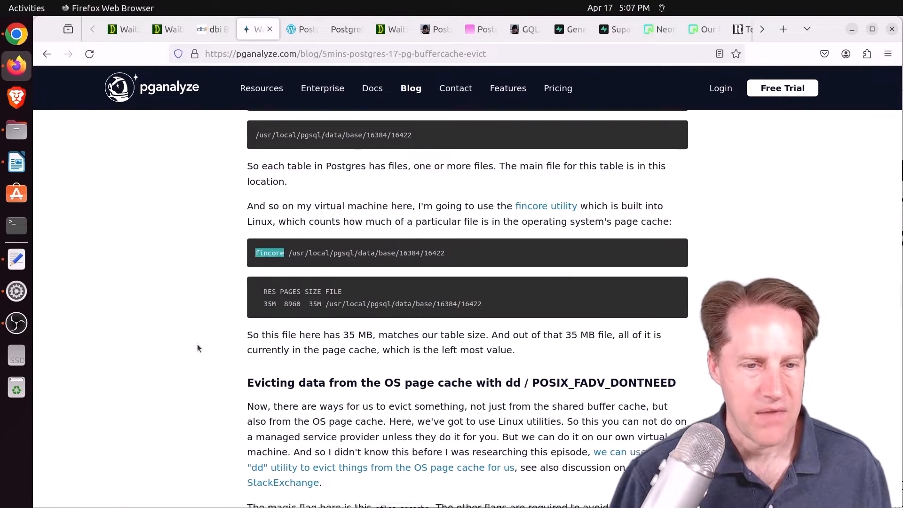
pyautogui.scroll(-3)
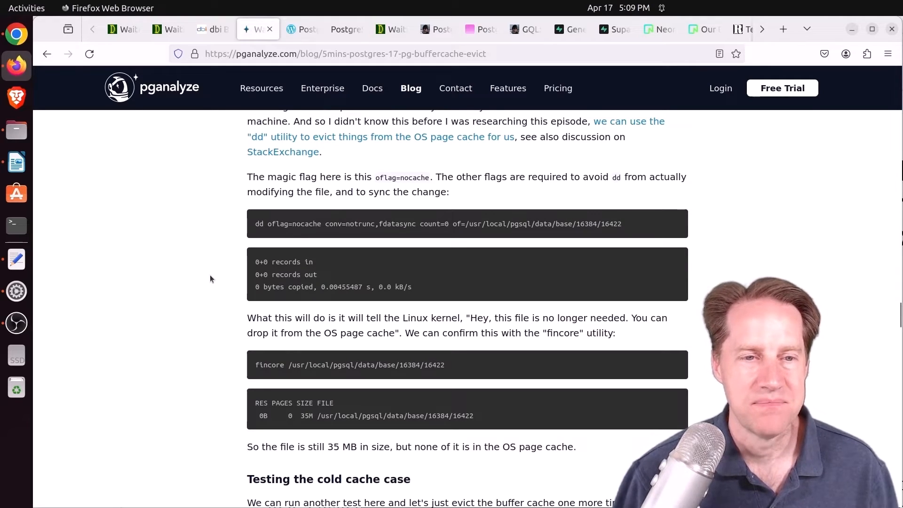
pyautogui.scroll(-3)
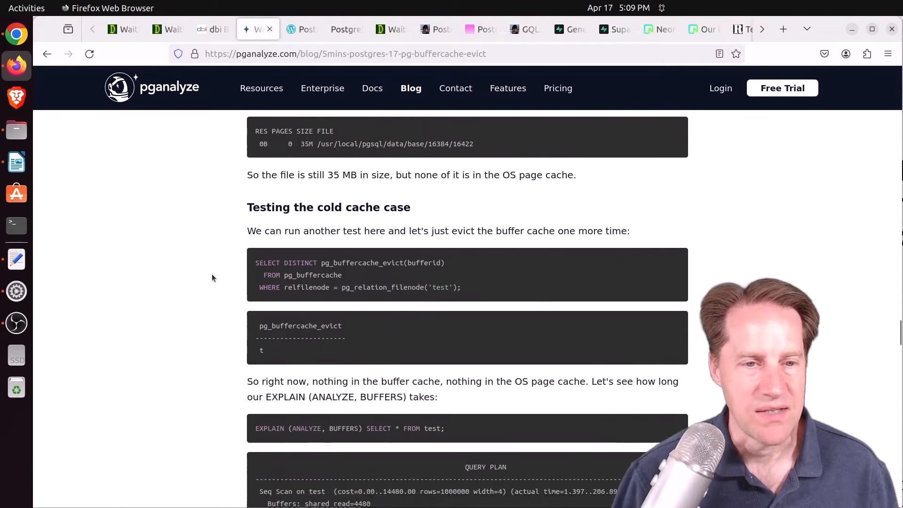
pyautogui.scroll(-3)
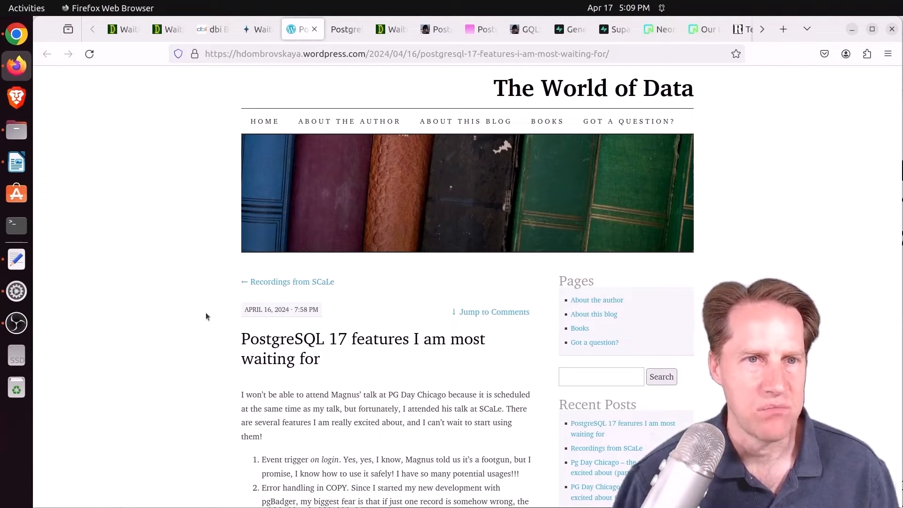
# Step: Peek at the slides tab, then highlight 'Event trigger on login' and 'Error handling in COPY' in the features post
pyautogui.scroll(-3)
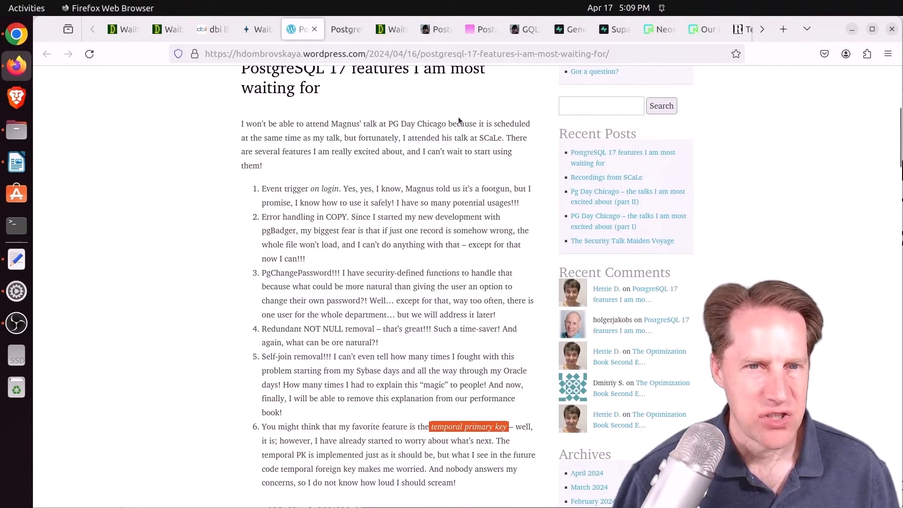
pyautogui.moveTo(472, 138)
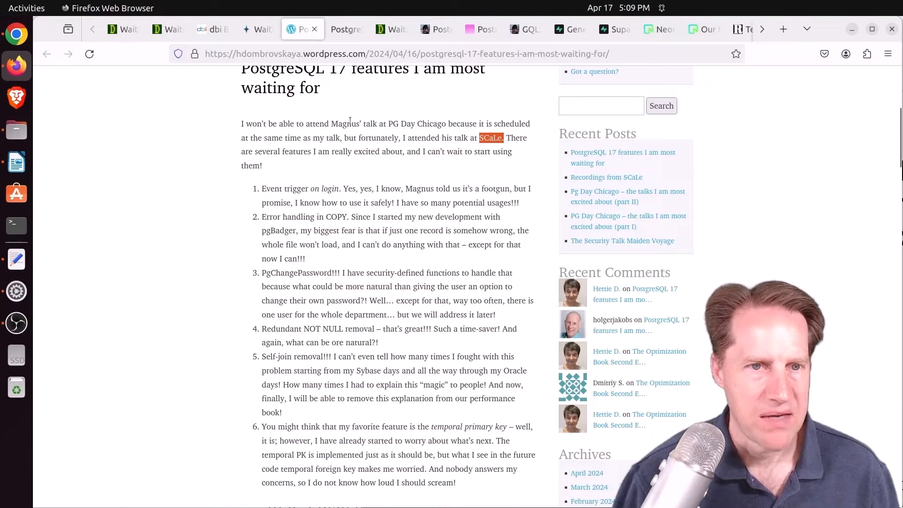
pyautogui.moveTo(292, 187)
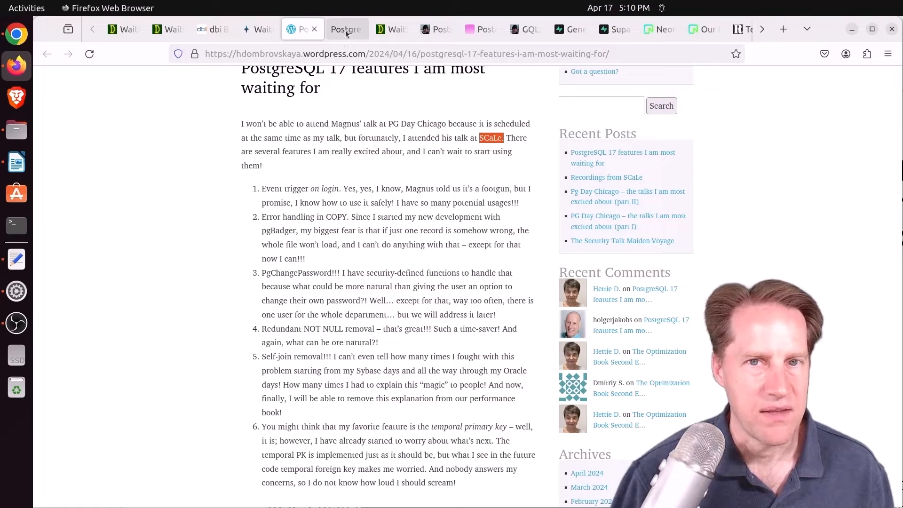
pyautogui.click(343, 29)
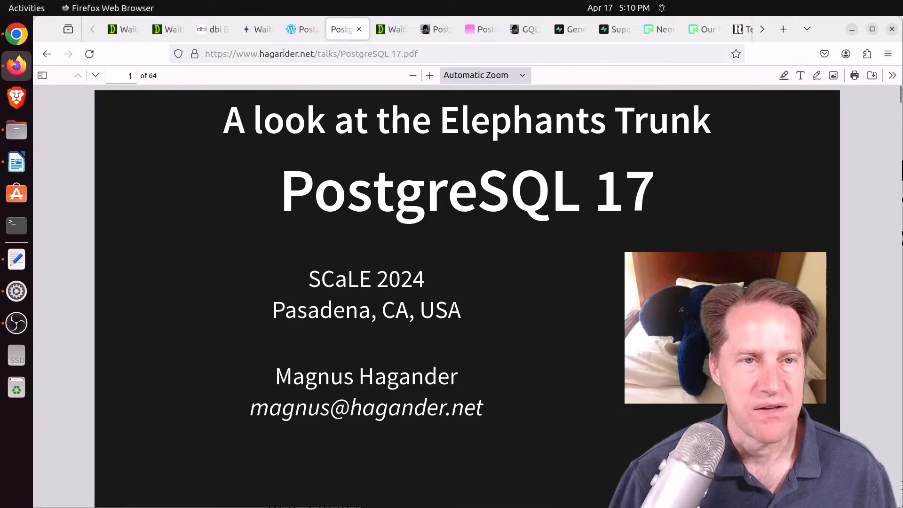
pyautogui.click(302, 29)
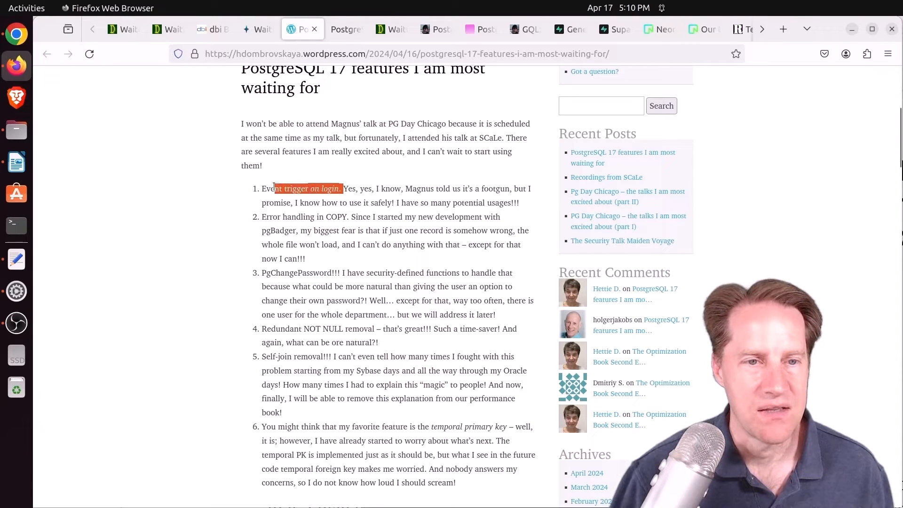
pyautogui.doubleClick(285, 188)
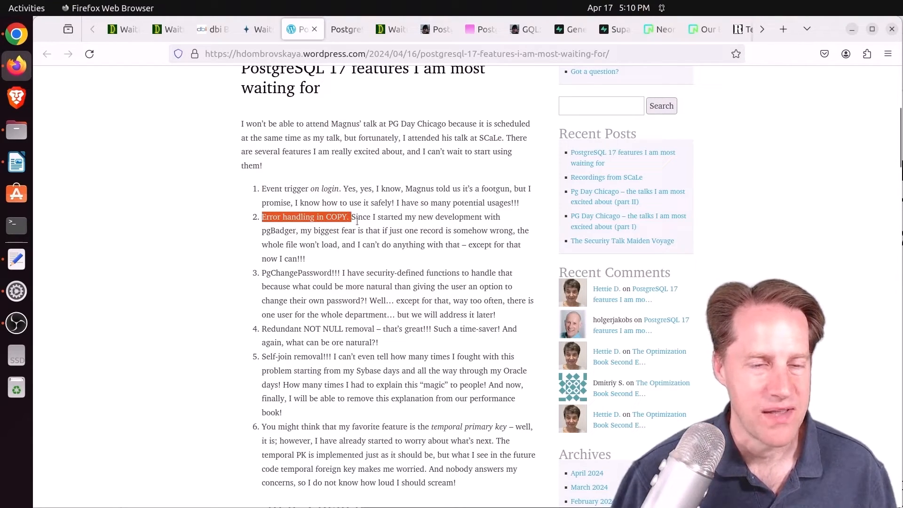
pyautogui.doubleClick(296, 273)
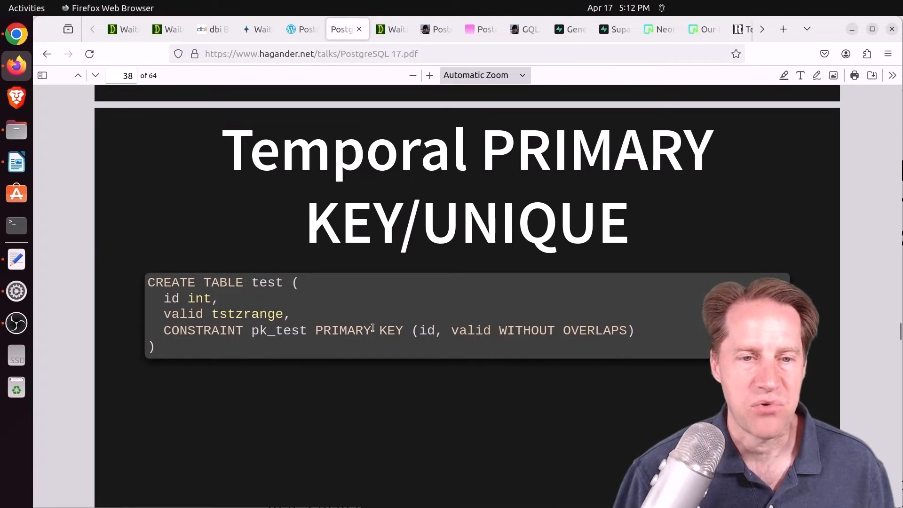
# Step: Highlight 'WITHOUT OVERLAPS' on slide 38, then switch to the depesz MERGE post
pyautogui.doubleClick(426, 330)
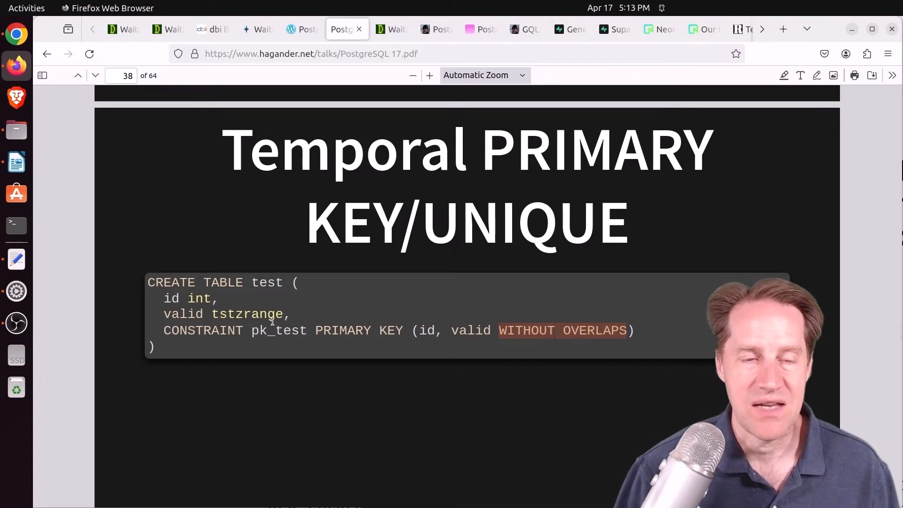
pyautogui.click(390, 29)
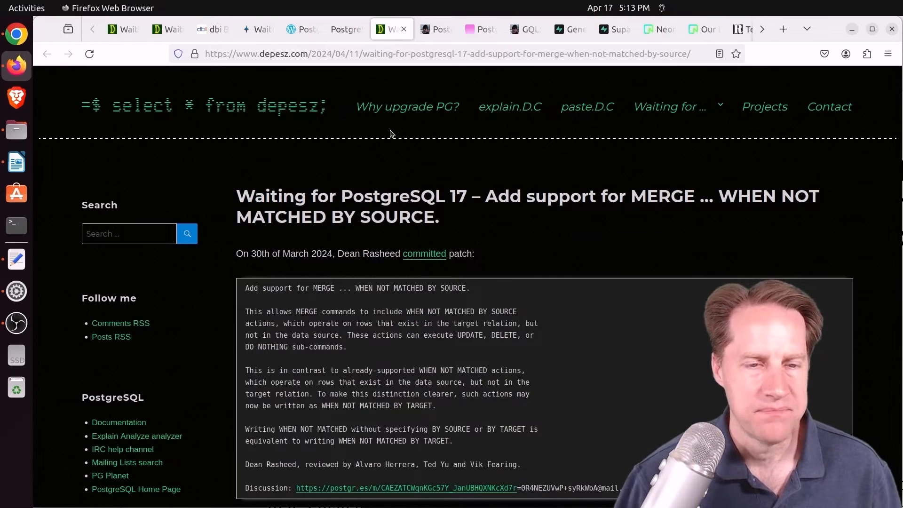
# Step: Read the modified MERGE example and highlight base_data in the final query before the closing explanation
pyautogui.scroll(-3)
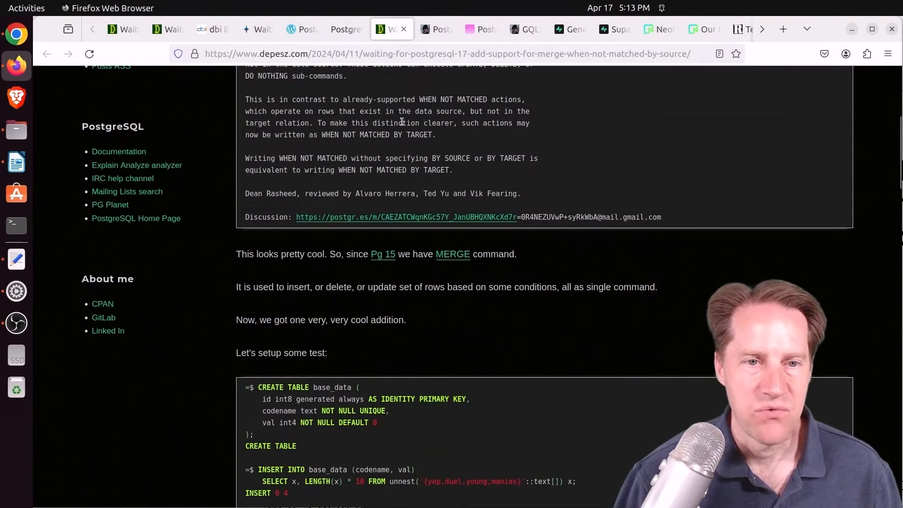
pyautogui.scroll(-3)
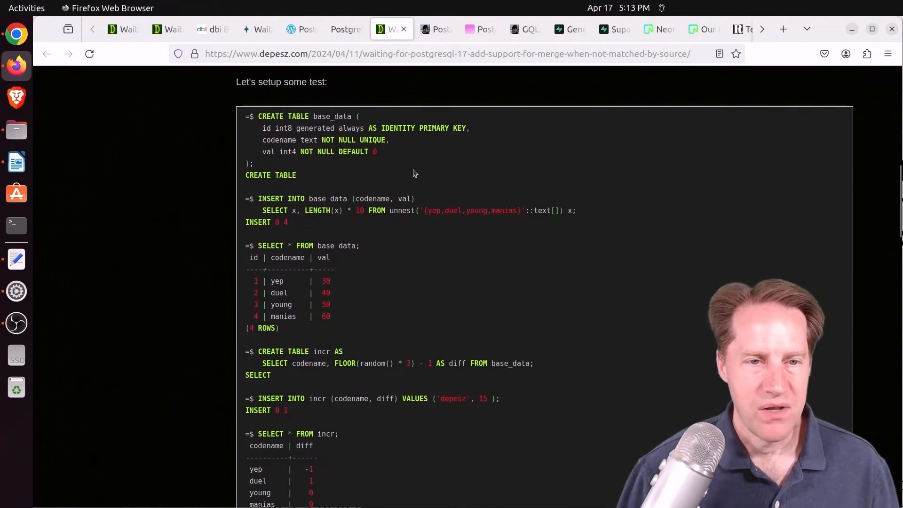
pyautogui.scroll(-3)
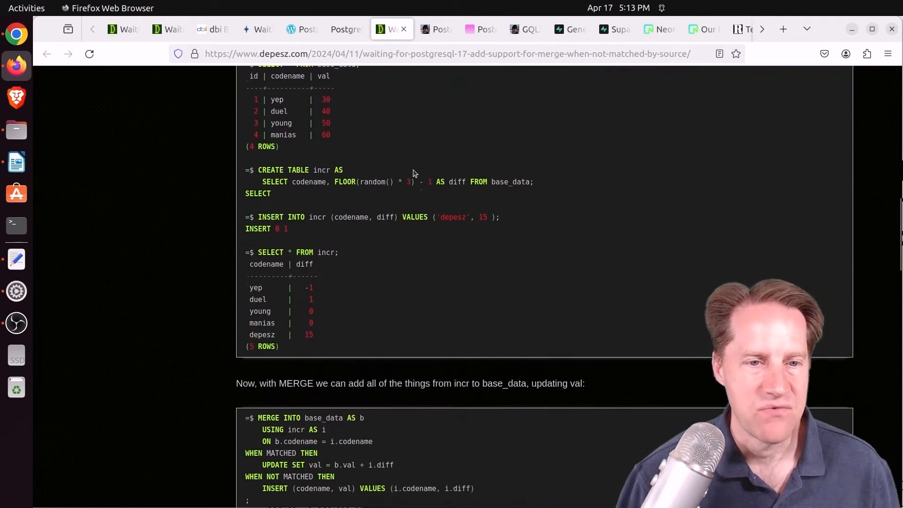
pyautogui.scroll(-3)
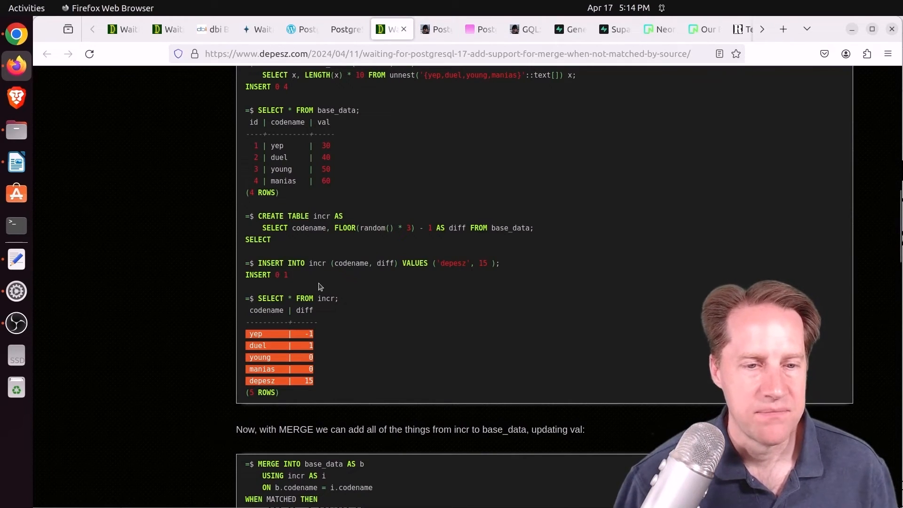
pyautogui.scroll(-3)
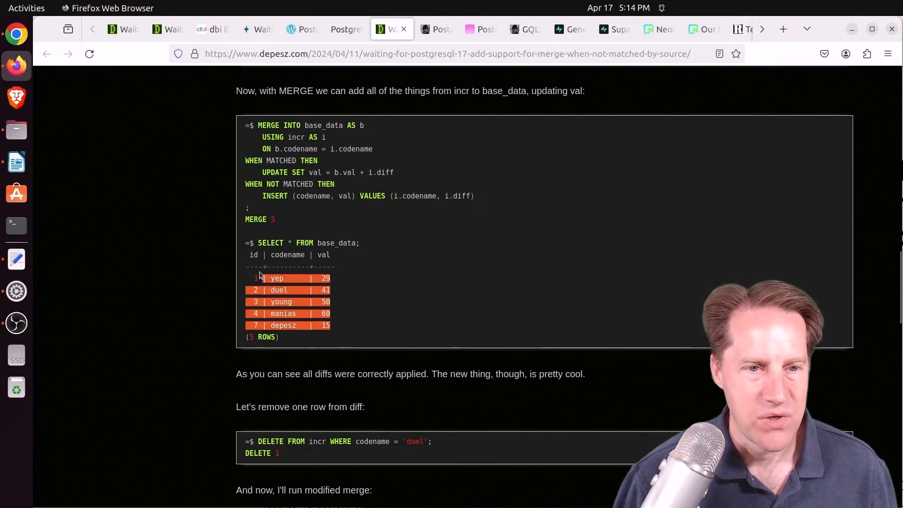
pyautogui.scroll(-3)
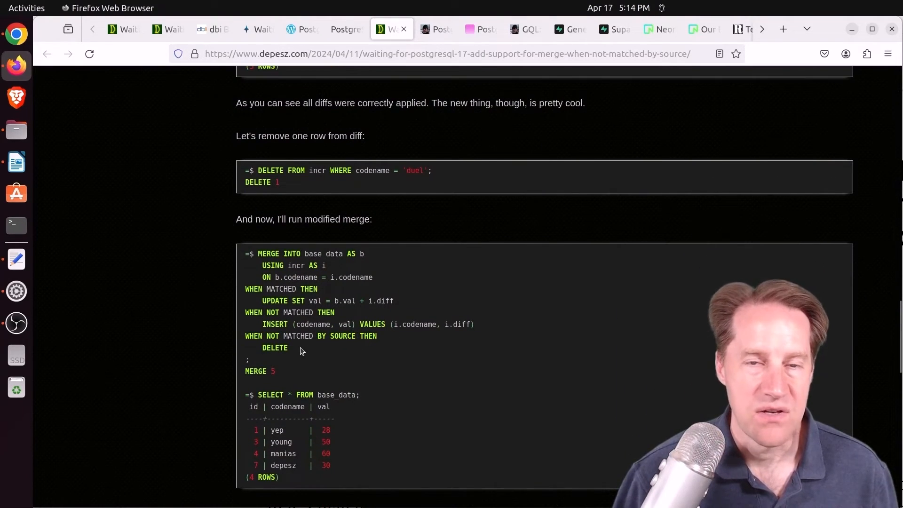
pyautogui.doubleClick(275, 347)
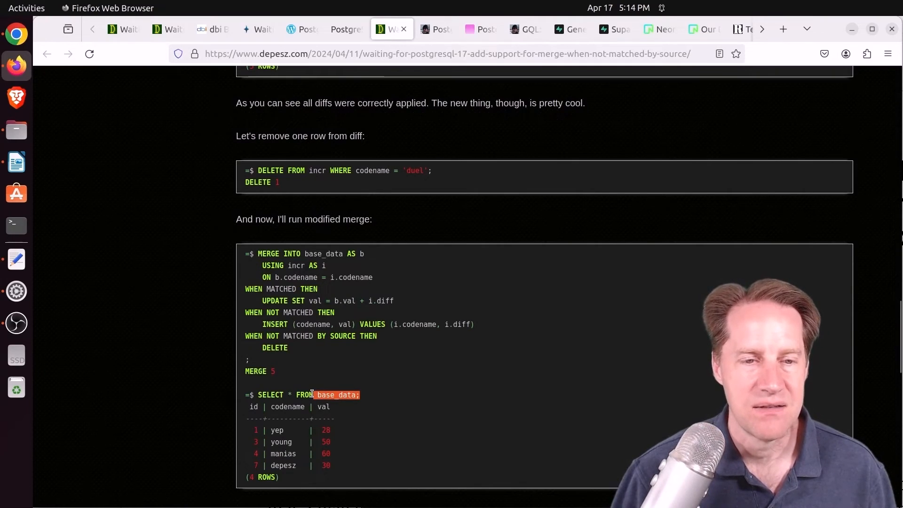
pyautogui.scroll(-3)
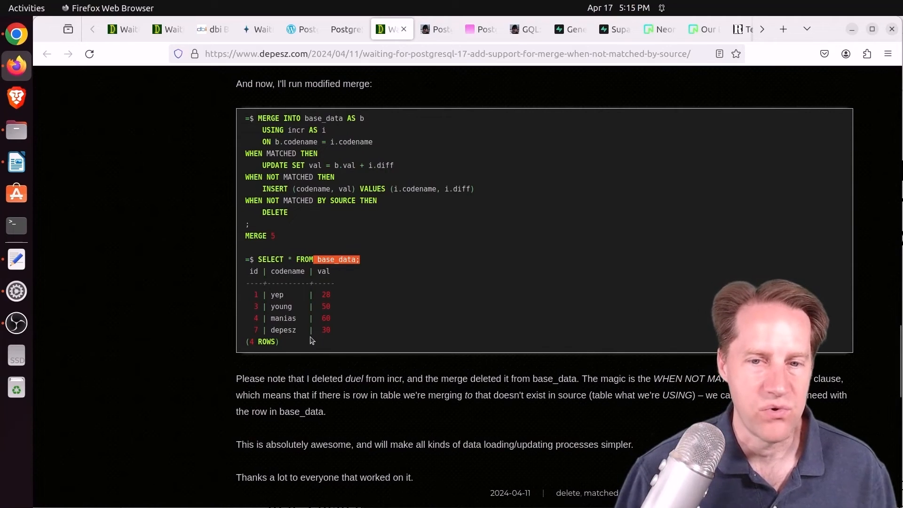
pyautogui.moveTo(494, 263)
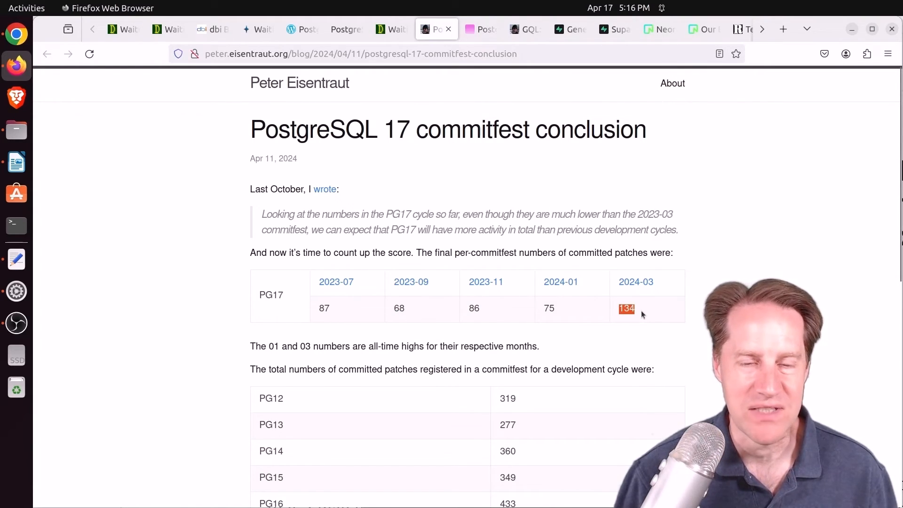
# Step: Read the committed-patch counts per release, then bring up the postgres.fm logical replication episode
pyautogui.scroll(-3)
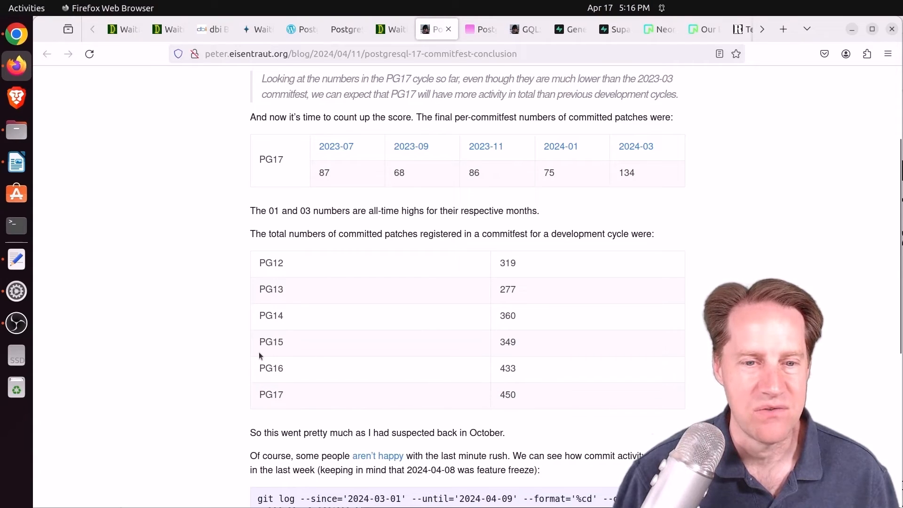
pyautogui.scroll(-3)
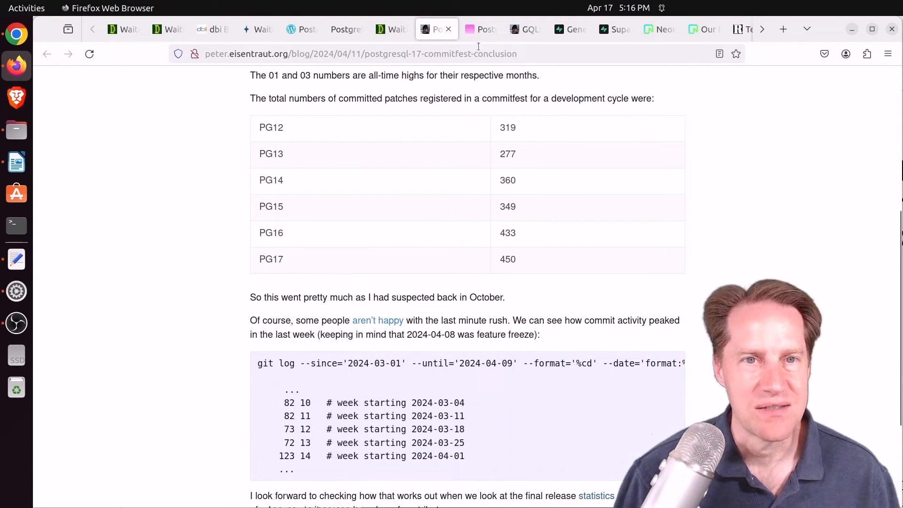
pyautogui.click(481, 29)
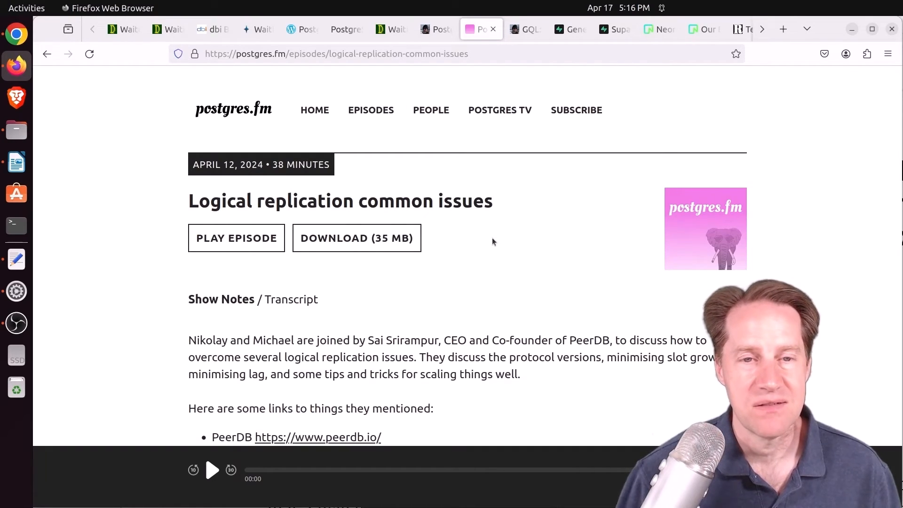
pyautogui.moveTo(242, 348)
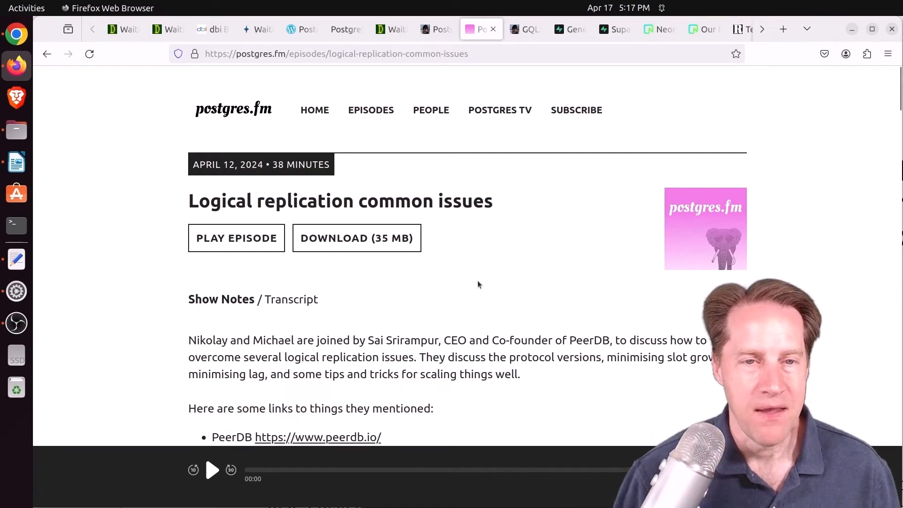
pyautogui.moveTo(489, 284)
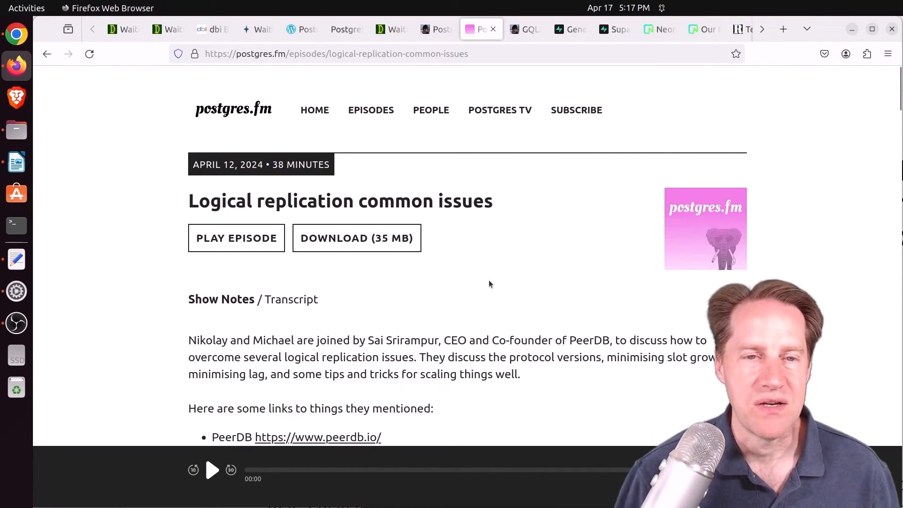
pyautogui.moveTo(472, 288)
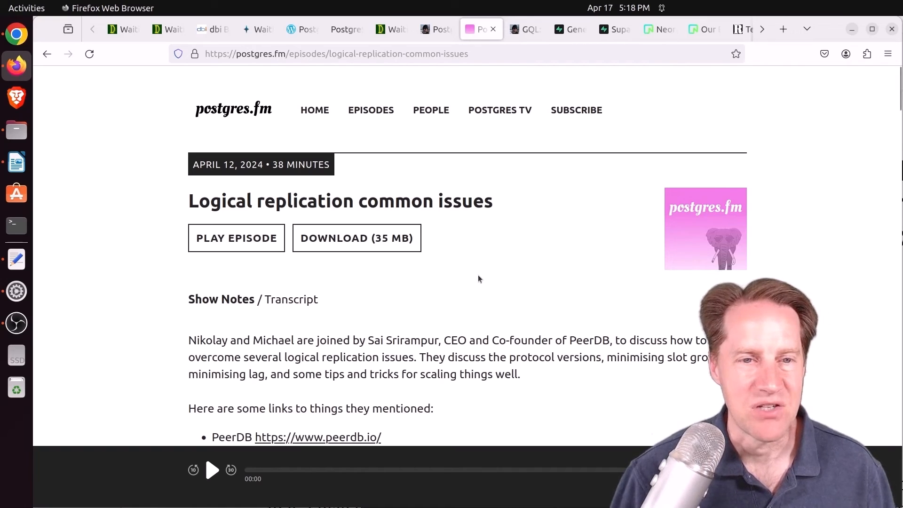
pyautogui.moveTo(457, 235)
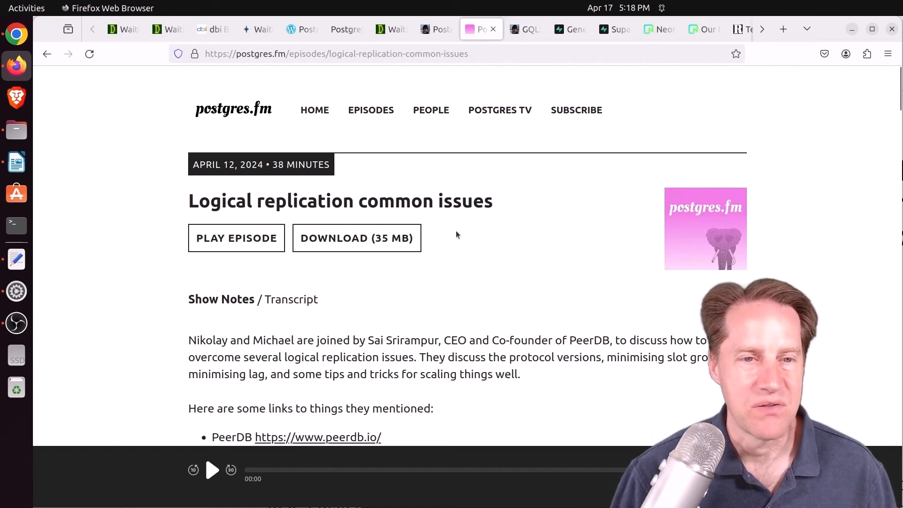
# Step: Reach the episode's embedded YouTube video, then show the 'GQL:2024 is out' post
pyautogui.scroll(-3)
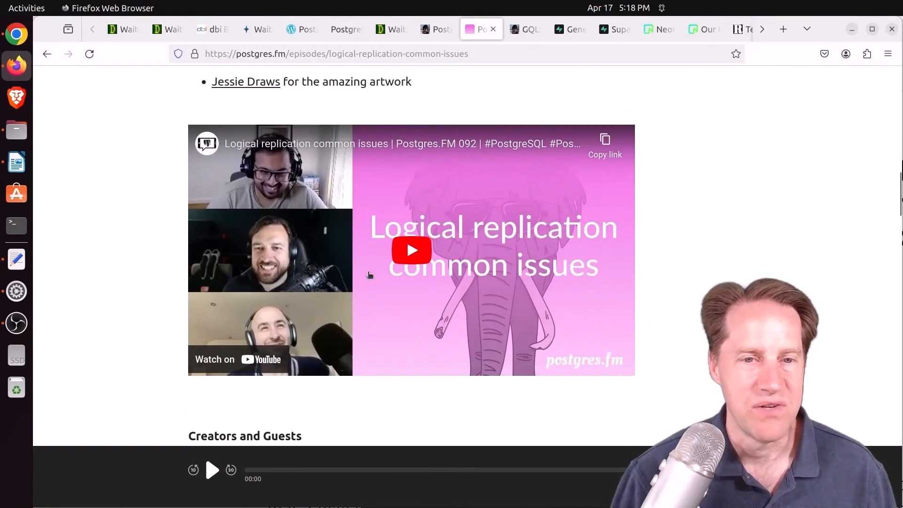
pyautogui.click(523, 29)
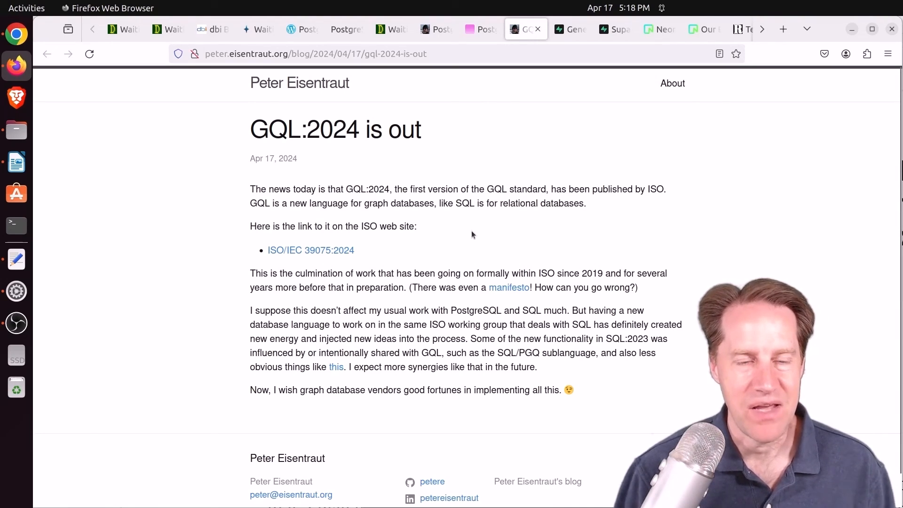
pyautogui.moveTo(462, 247)
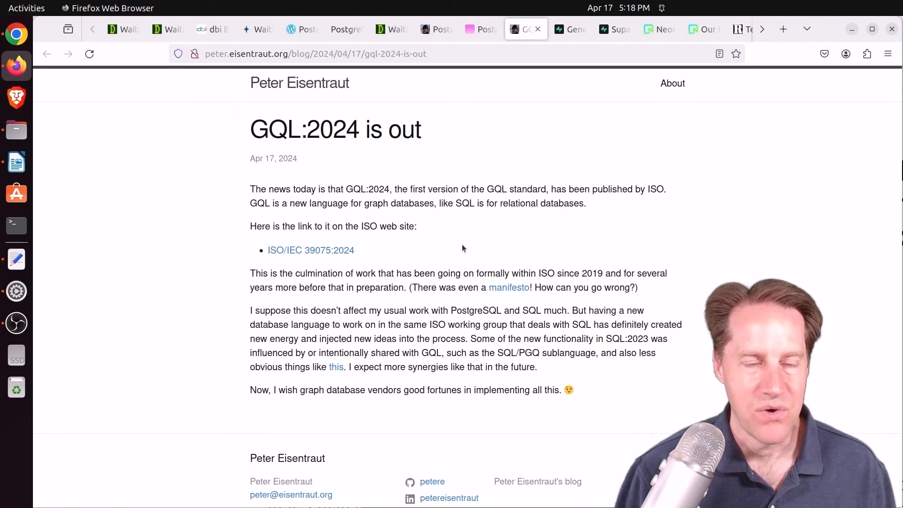
pyautogui.moveTo(461, 237)
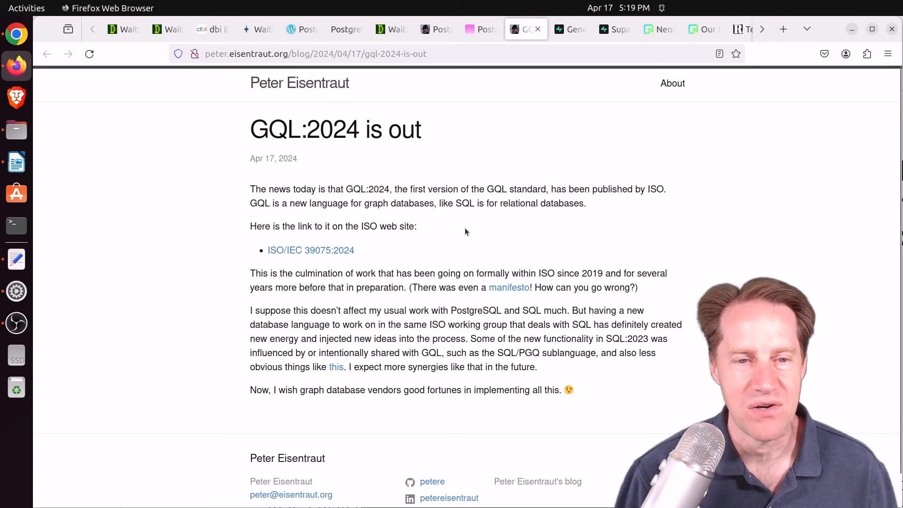
pyautogui.moveTo(461, 231)
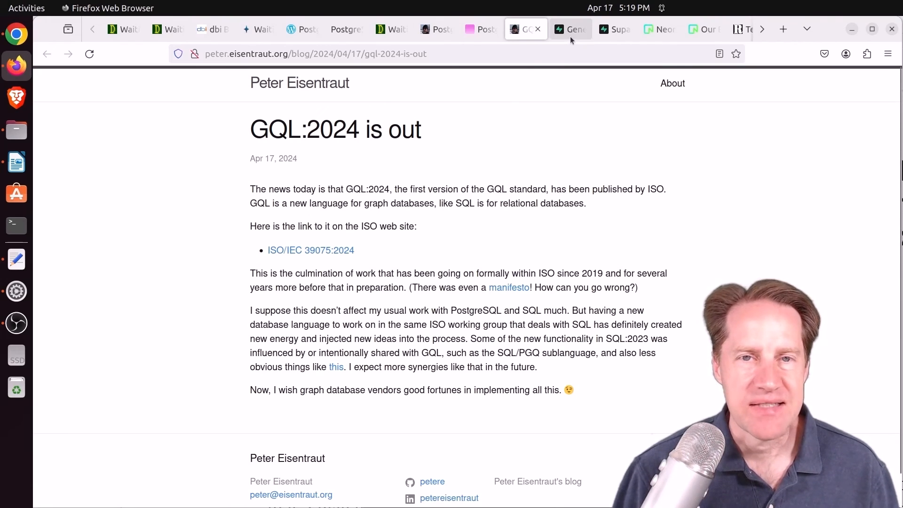
# Step: Compare the Supabase and Neon general availability announcements side by side
pyautogui.click(570, 29)
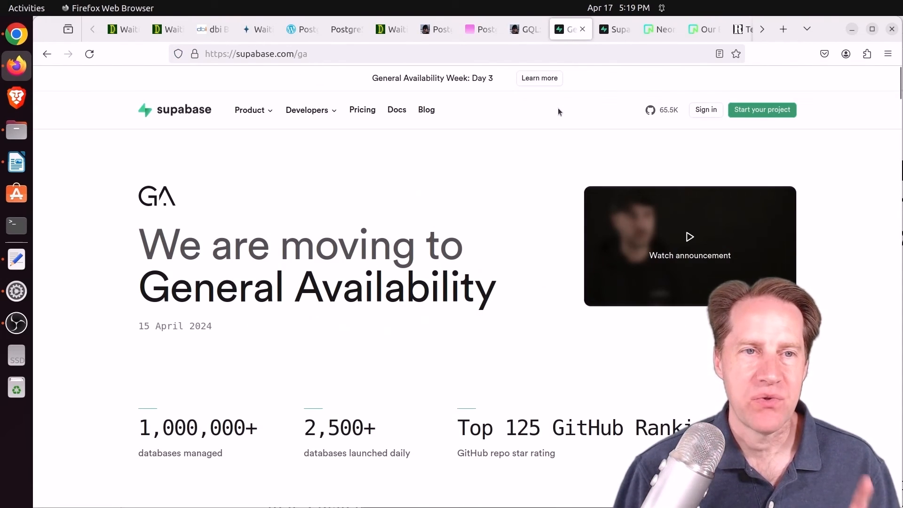
pyautogui.click(658, 29)
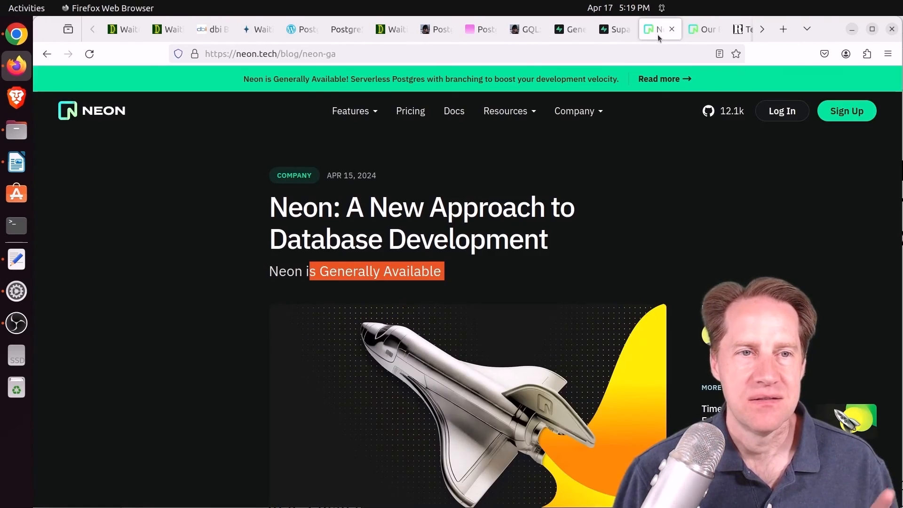
pyautogui.moveTo(659, 29)
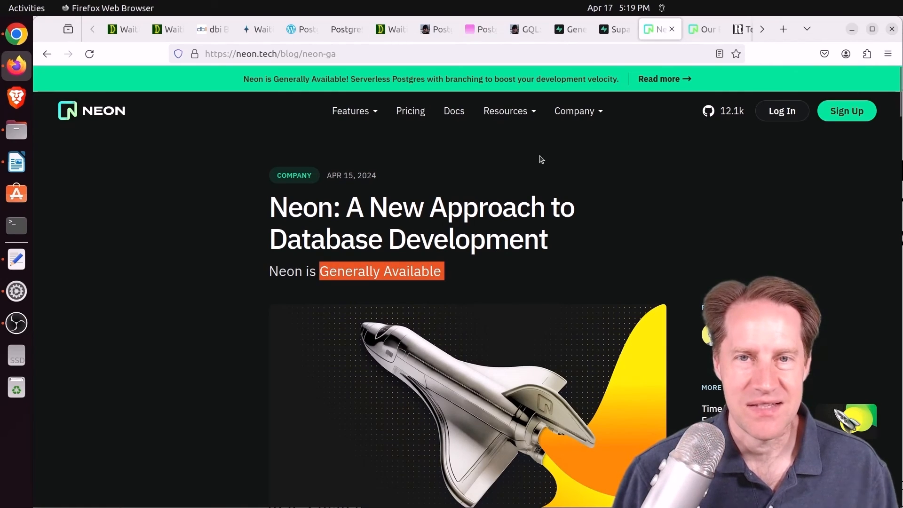
pyautogui.click(570, 29)
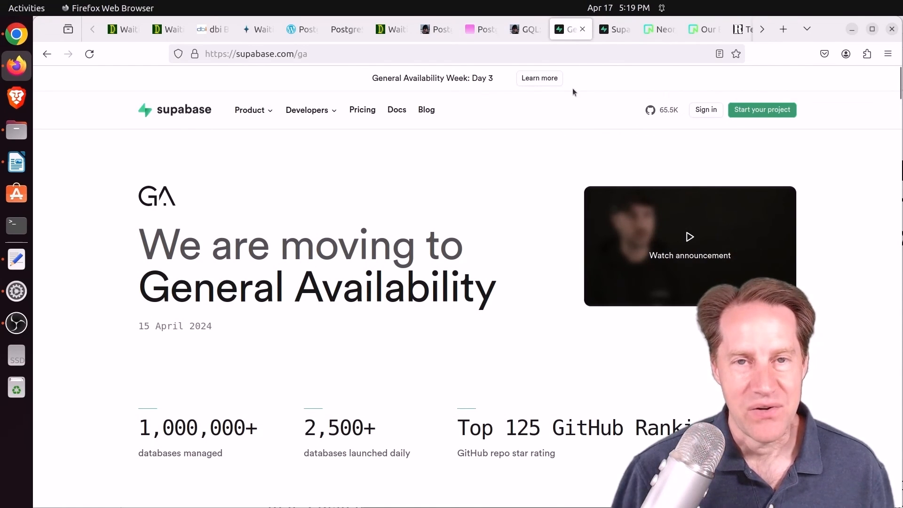
pyautogui.moveTo(614, 29)
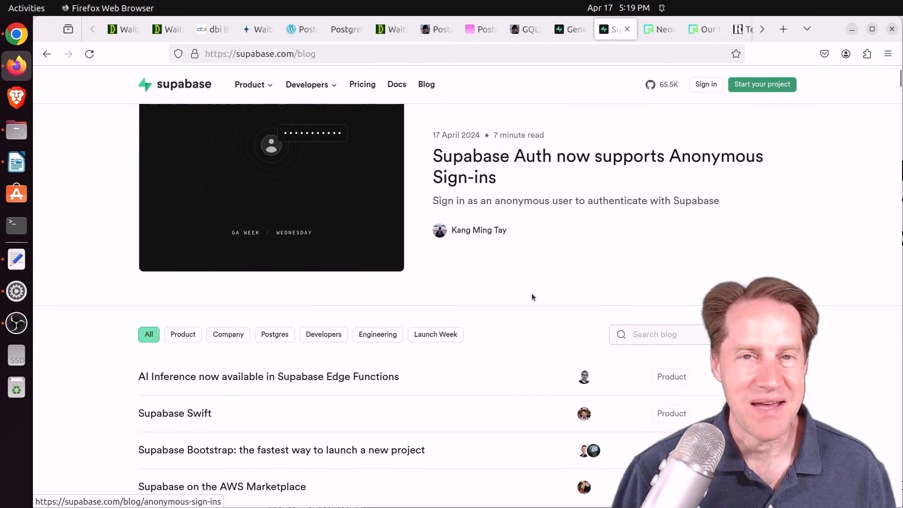
# Step: Browse Supabase's recent blog post list, then land on Neon's blog overview
pyautogui.scroll(-3)
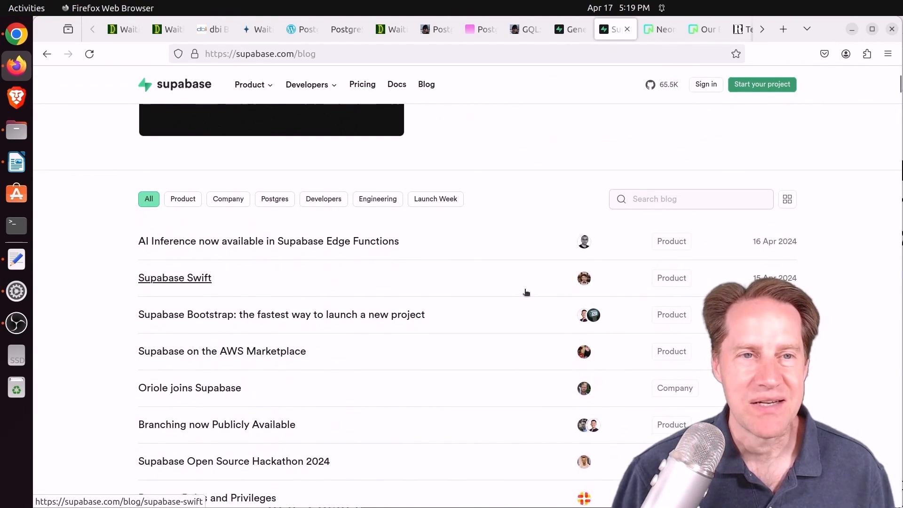
pyautogui.moveTo(225, 457)
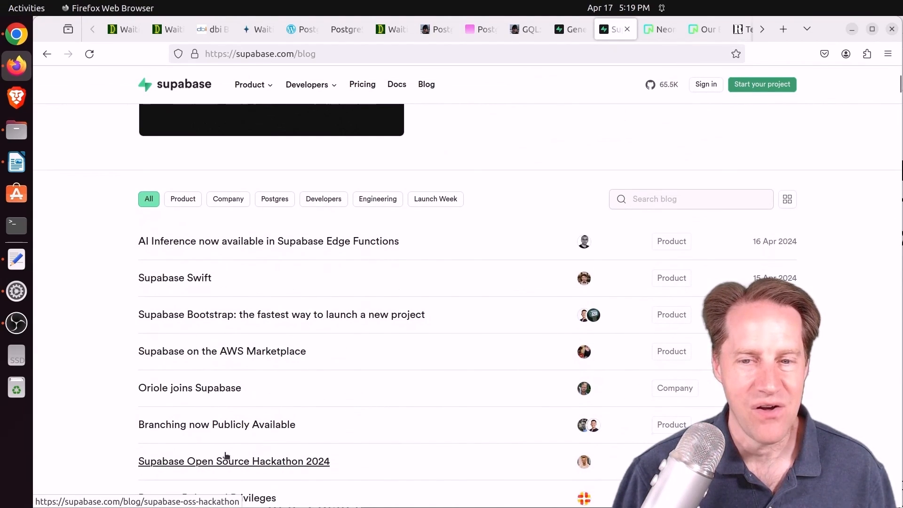
pyautogui.moveTo(216, 424)
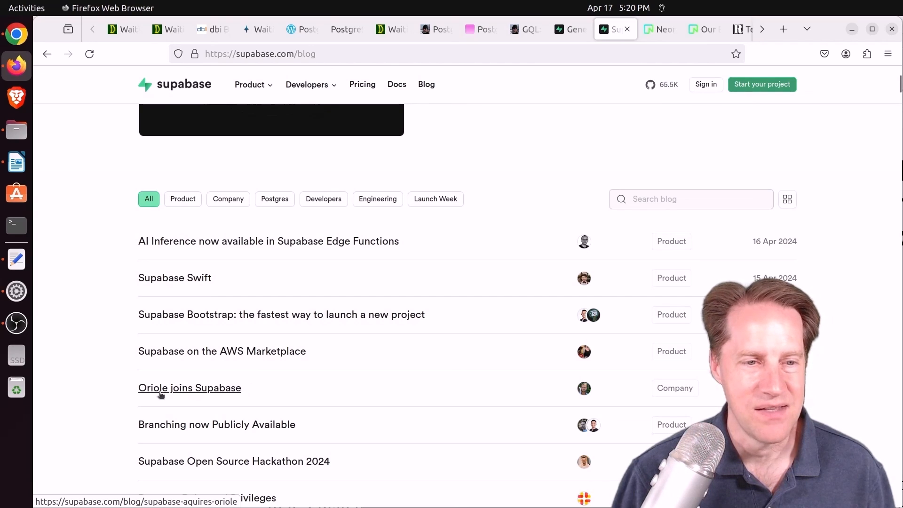
pyautogui.moveTo(393, 391)
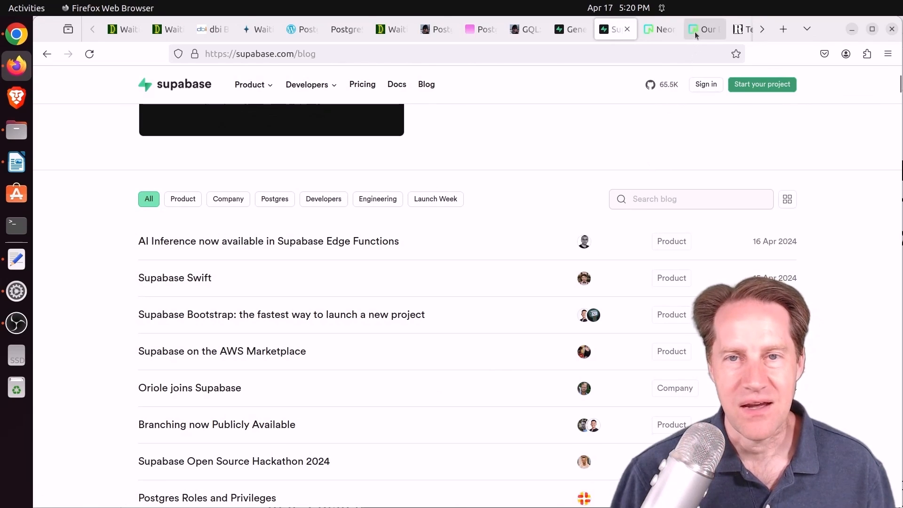
pyautogui.click(703, 30)
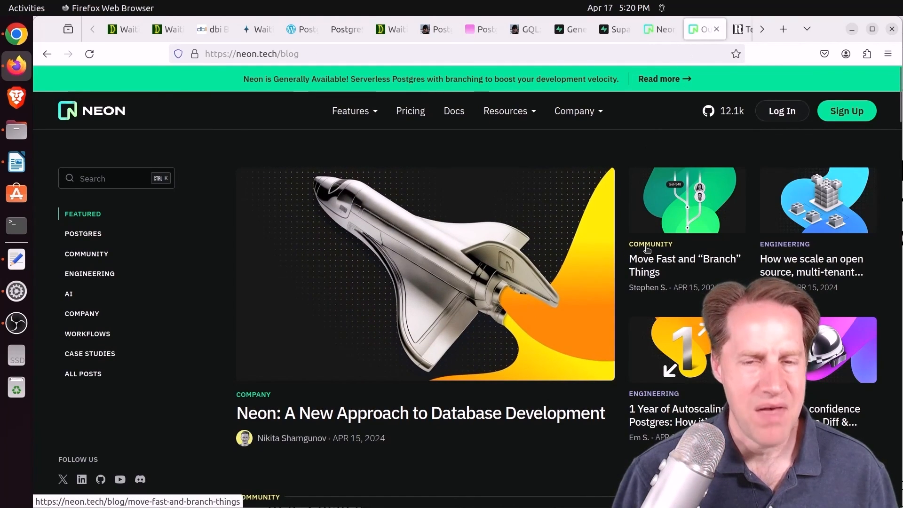